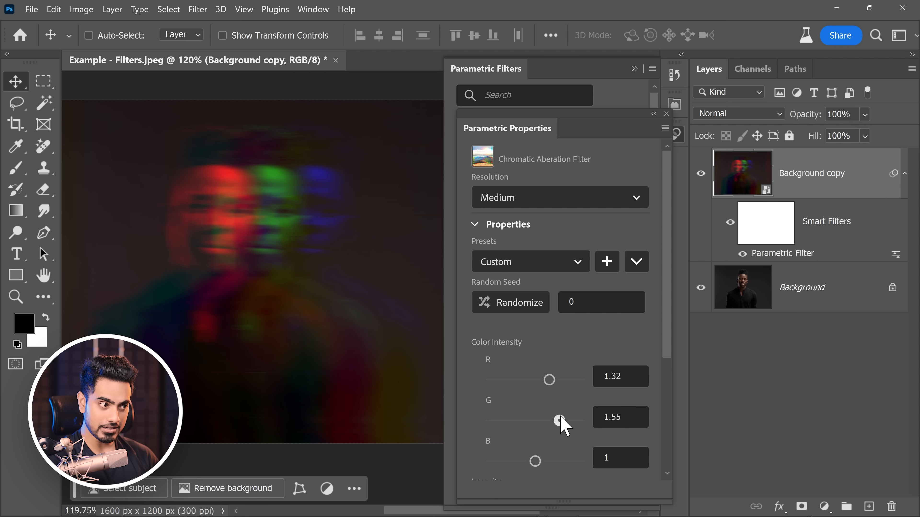
Step: Return to the Parametric Filters gallery and pick a purple filter look for the portrait
{"action": "scroll", "scroll_direction": "down", "scroll_amount": 3}
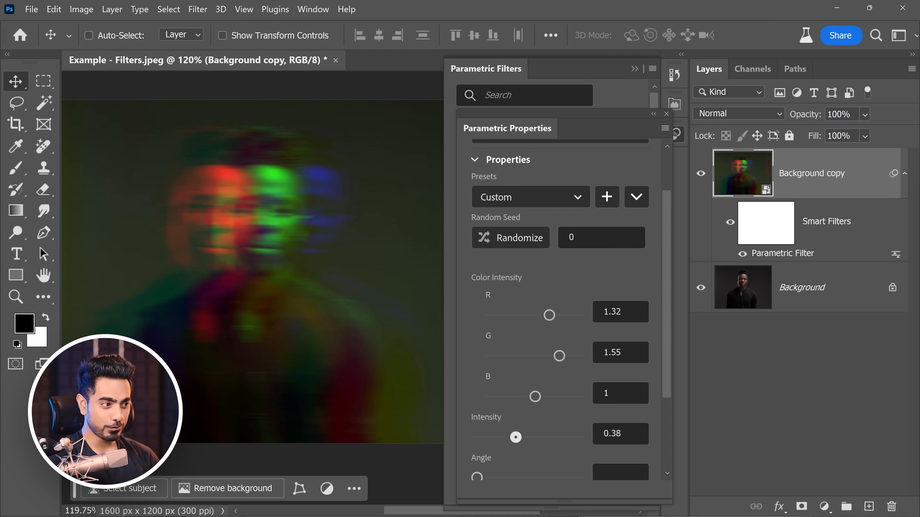
{"action": "left_click", "coordinate": [840, 114]}
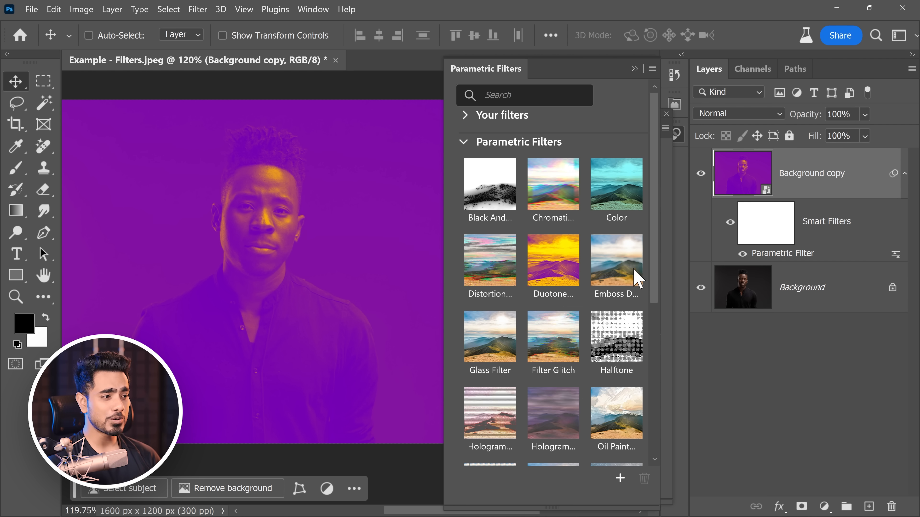
{"action": "scroll", "scroll_direction": "down", "scroll_amount": 3}
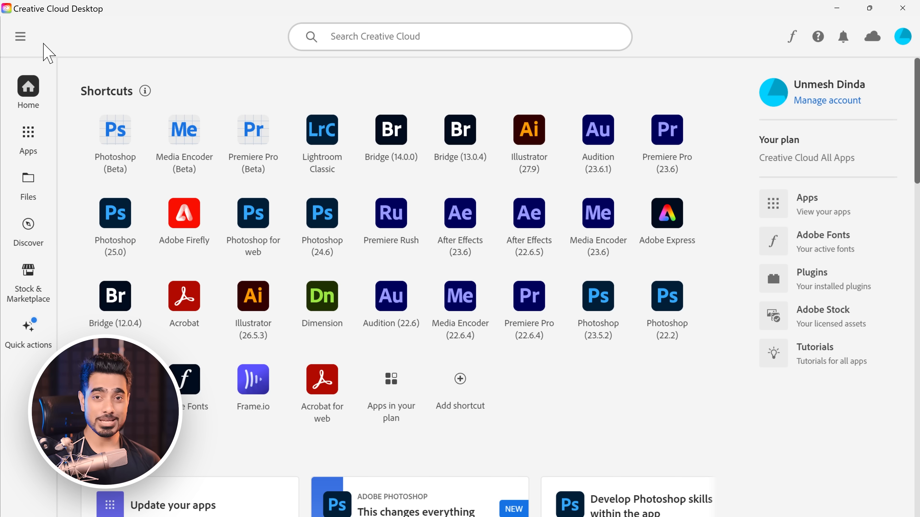
Step: Show the All apps page listing installed Photoshop versions including v24.6 with an update
{"action": "left_click", "coordinate": [20, 37]}
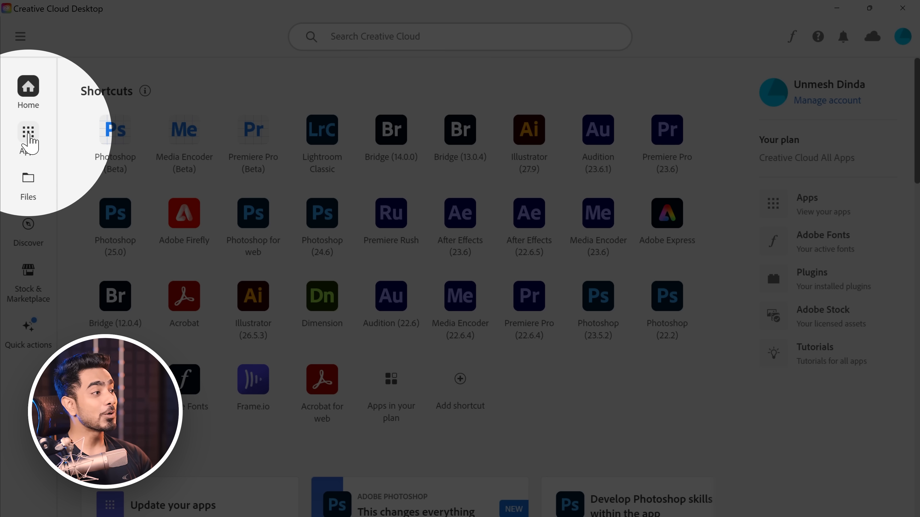
{"action": "left_click", "coordinate": [28, 132]}
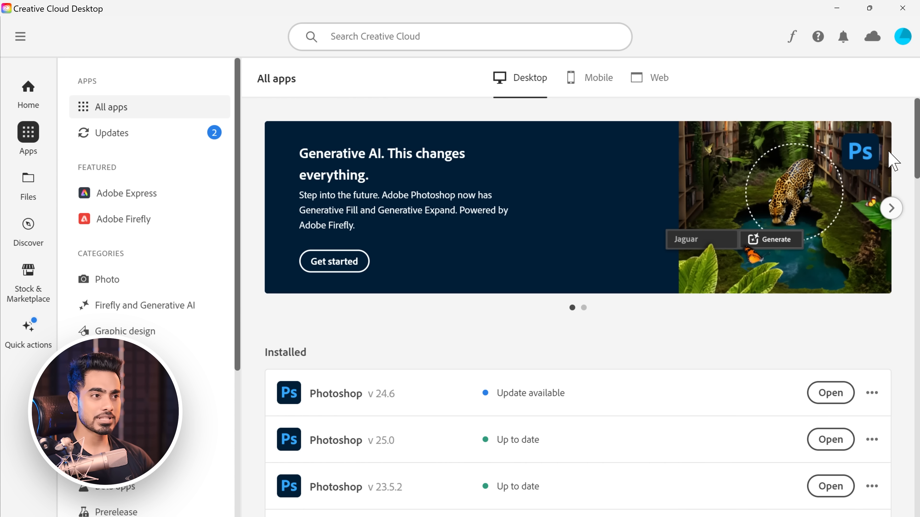
{"action": "scroll", "scroll_direction": "down", "scroll_amount": 3}
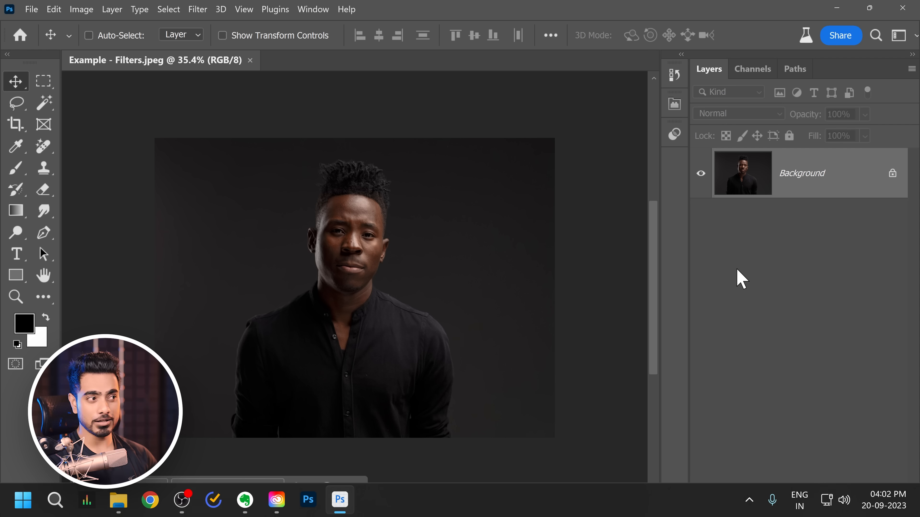
Step: Apply Chromatic Aberration from Filter > Parametric Filters with red intensity about 1.28, then return to the gallery
{"action": "left_click", "coordinate": [197, 10]}
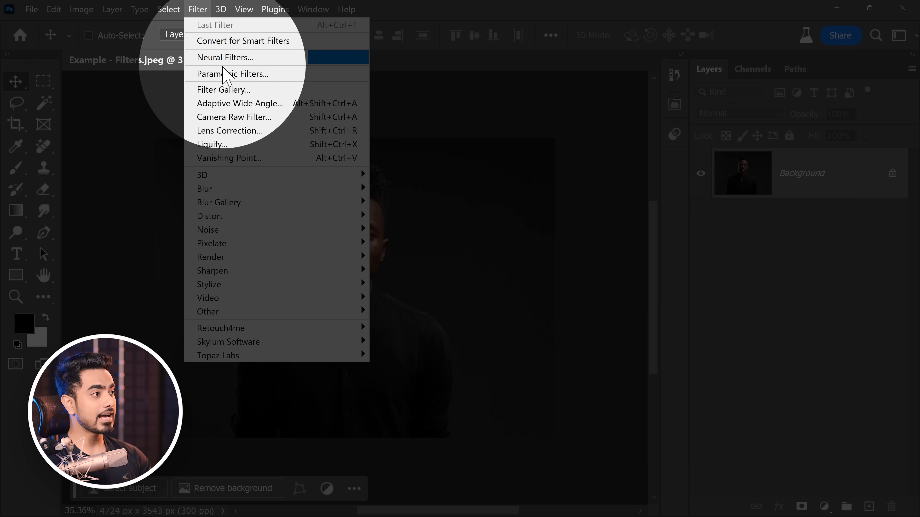
{"action": "left_click", "coordinate": [235, 74]}
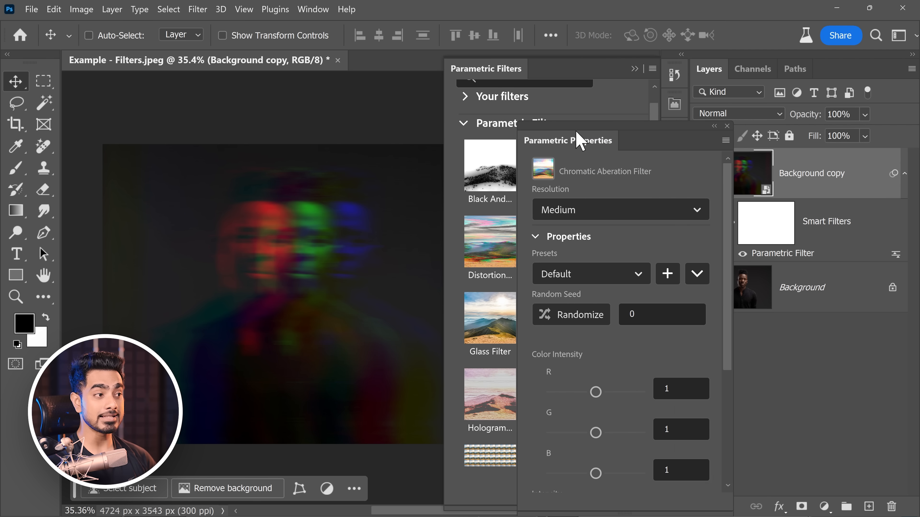
{"action": "left_click_drag", "start_coordinate": [595, 392], "coordinate": [626, 391]}
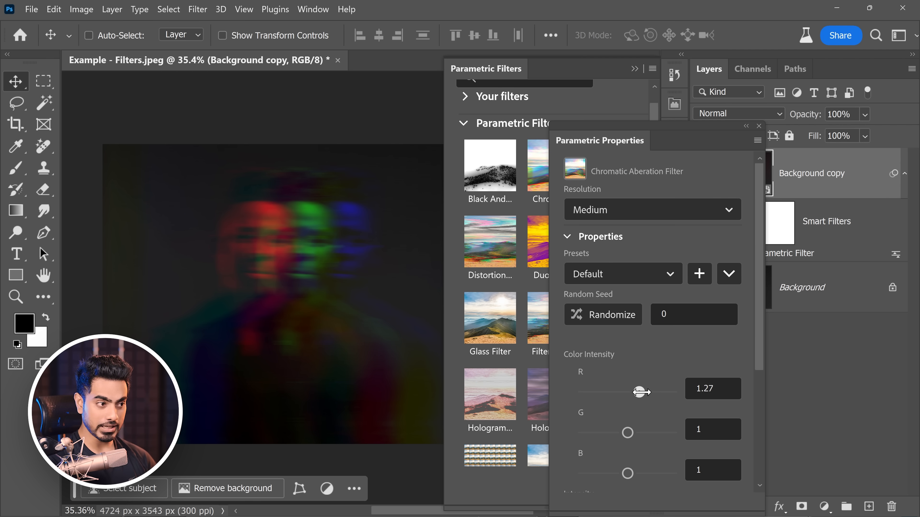
{"action": "left_click_drag", "start_coordinate": [639, 392], "coordinate": [640, 392]}
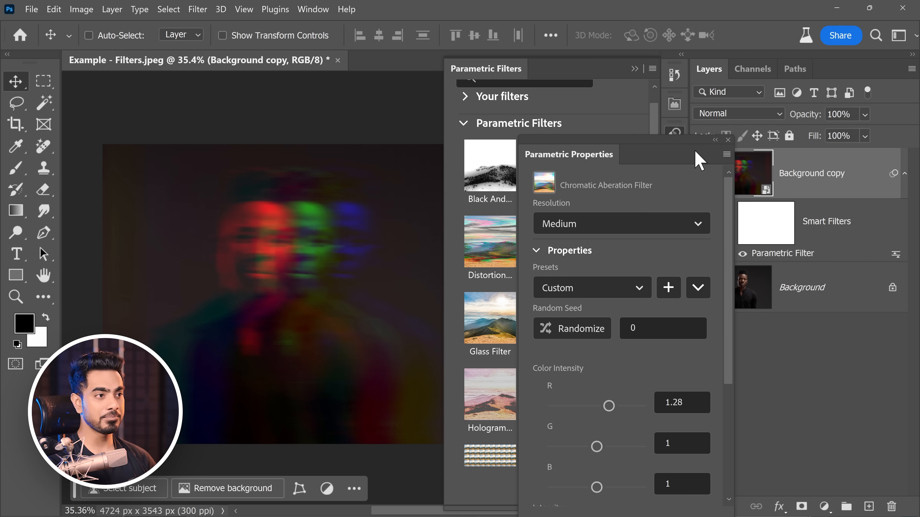
{"action": "left_click", "coordinate": [728, 141]}
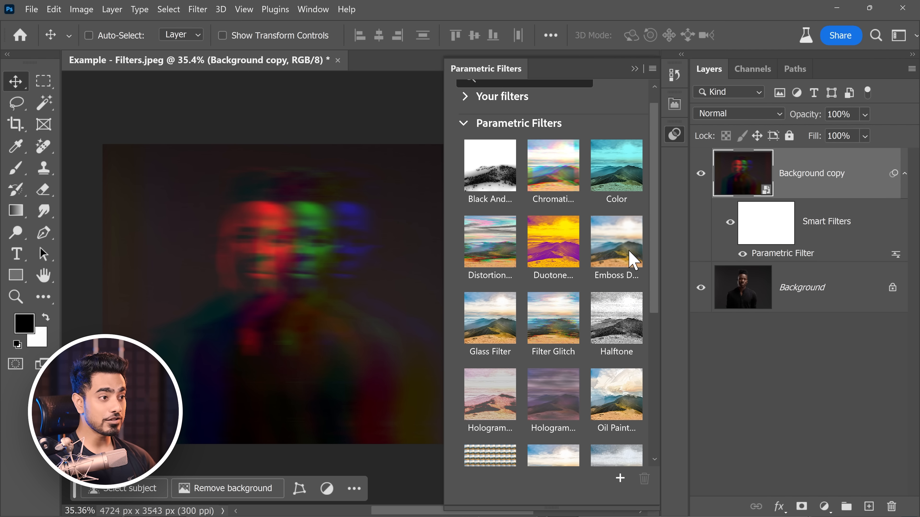
{"action": "scroll", "scroll_direction": "down", "scroll_amount": 3}
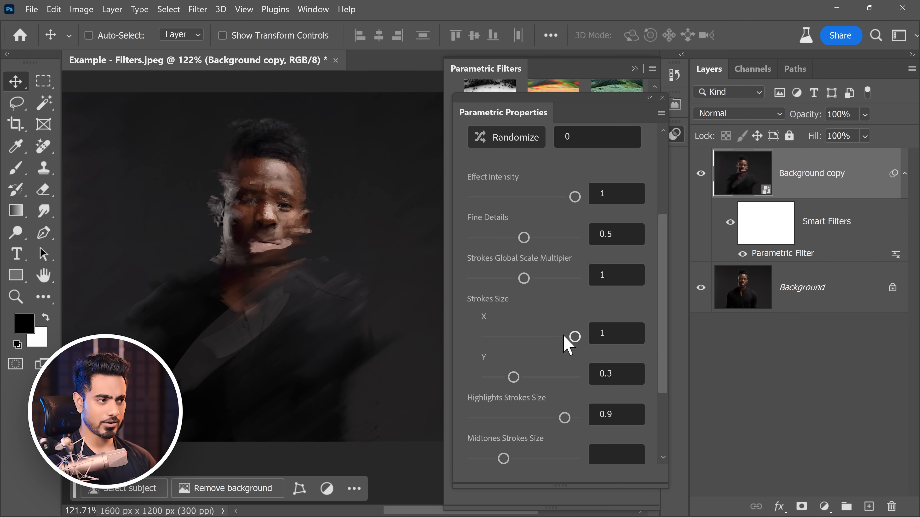
Step: Narrow the Oil Paint stroke size X/Y and randomize the stroke seed to 485221
{"action": "left_click_drag", "start_coordinate": [574, 336], "coordinate": [506, 336]}
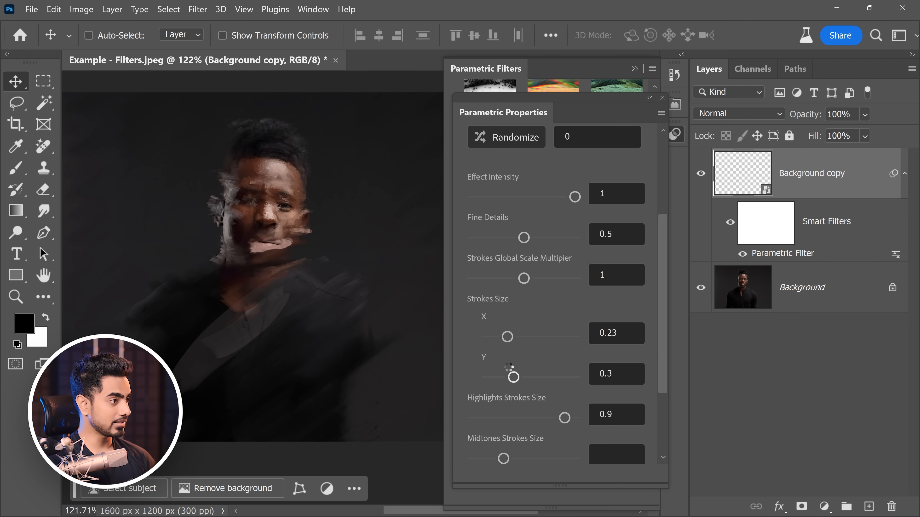
{"action": "left_click_drag", "start_coordinate": [507, 337], "coordinate": [526, 336]}
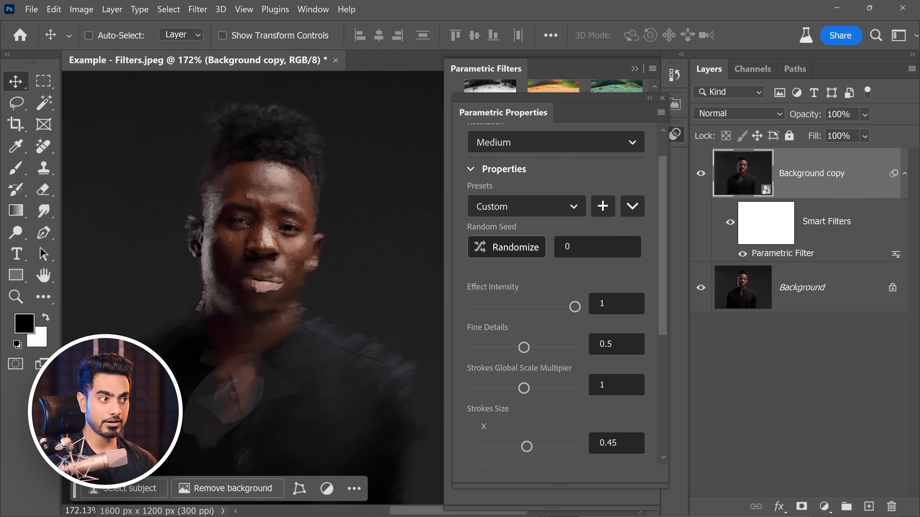
{"action": "left_click", "coordinate": [505, 247]}
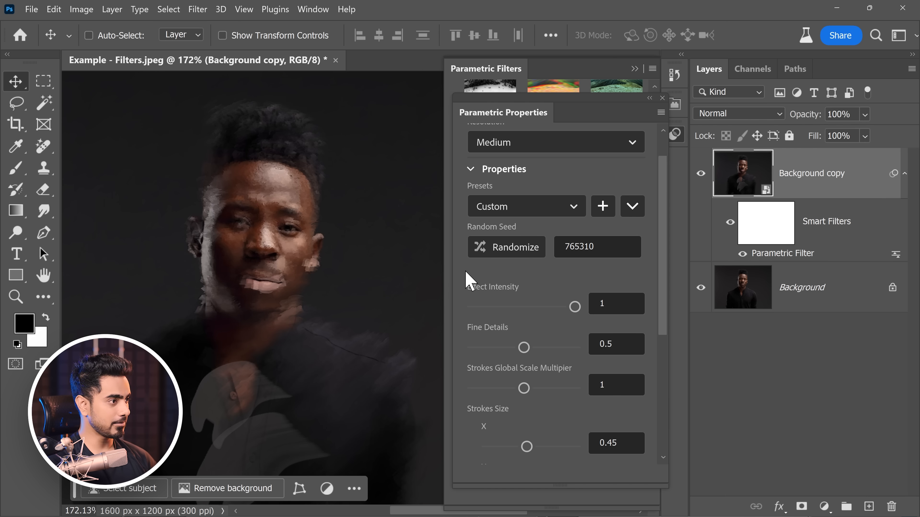
{"action": "left_click", "coordinate": [506, 246]}
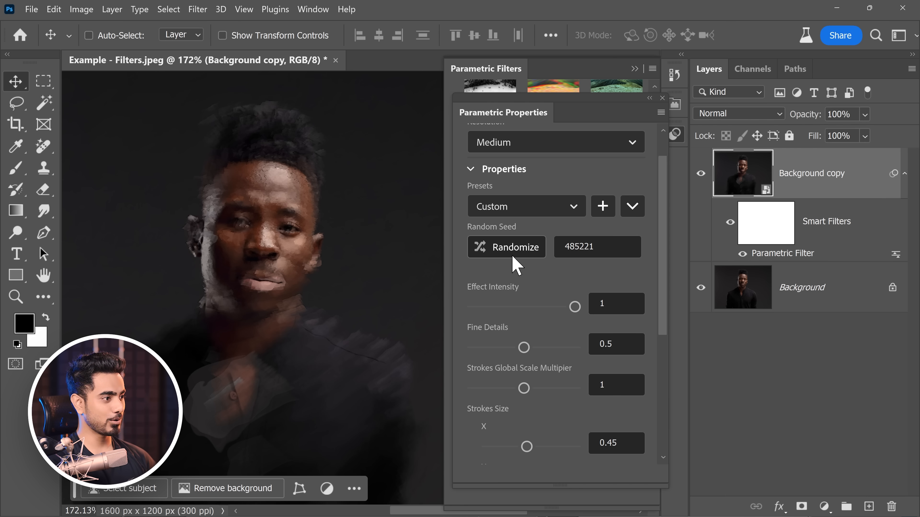
{"action": "left_click", "coordinate": [506, 246]}
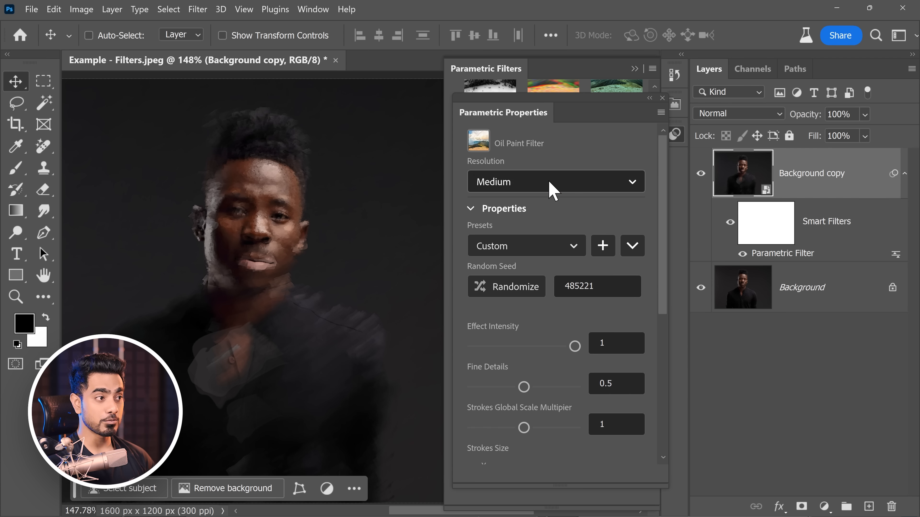
Step: Switch the filter resolution to Draft and back to Medium
{"action": "left_click", "coordinate": [554, 181]}
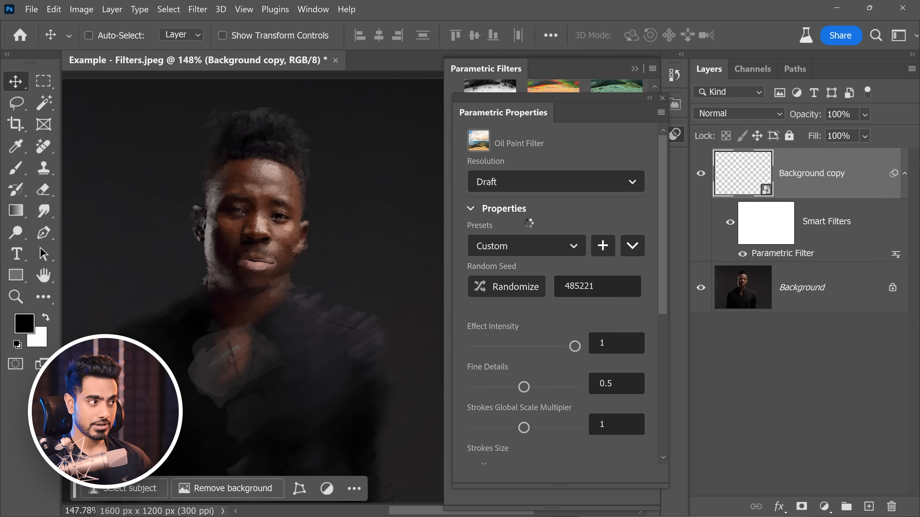
{"action": "left_click", "coordinate": [554, 182]}
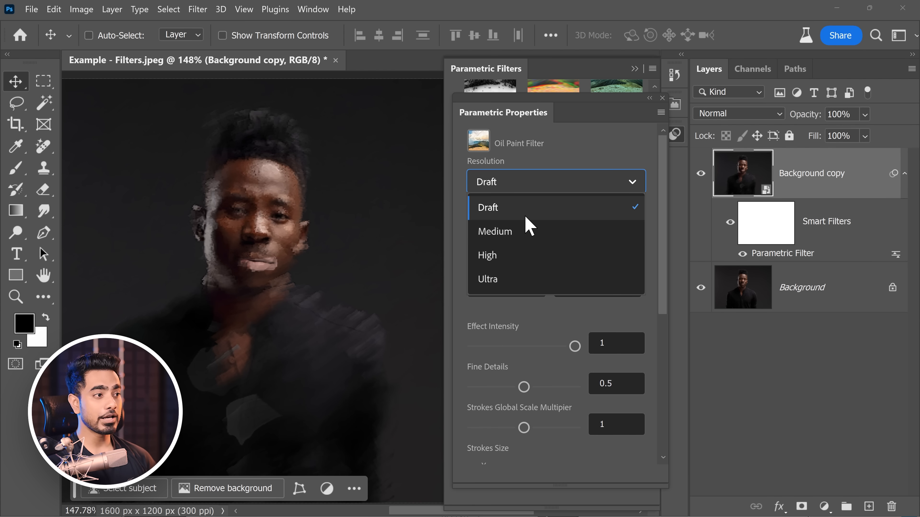
{"action": "left_click", "coordinate": [487, 279]}
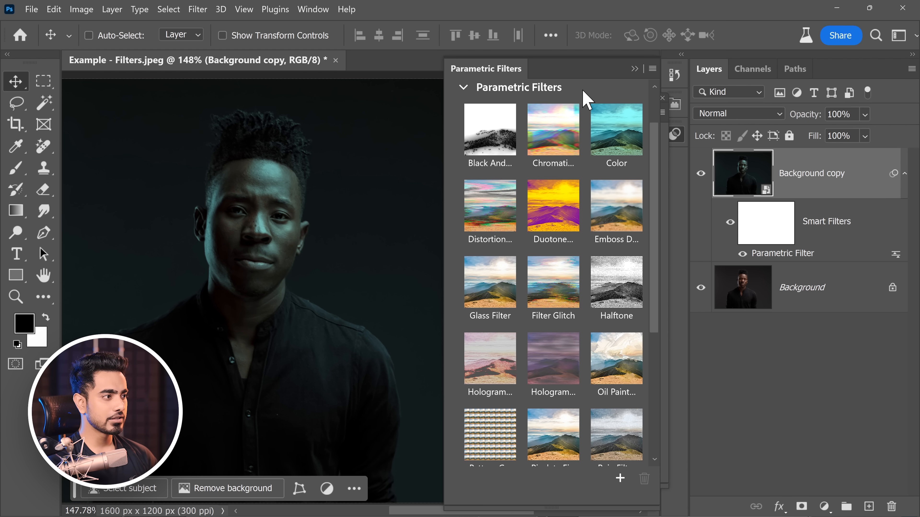
Step: Apply Filter Glitch and add Halftone as a second parametric filter for a black-and-white dot look
{"action": "left_click", "coordinate": [552, 282]}
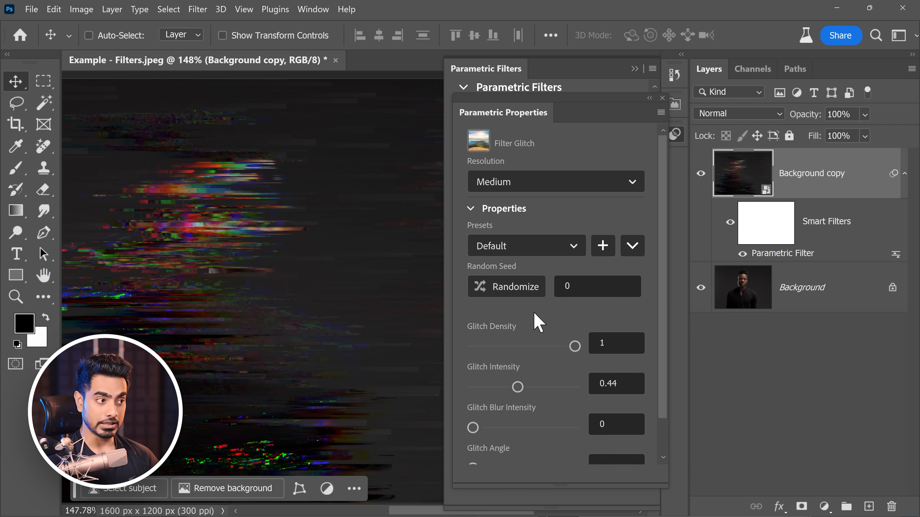
{"action": "left_click_drag", "start_coordinate": [575, 347], "coordinate": [489, 347]}
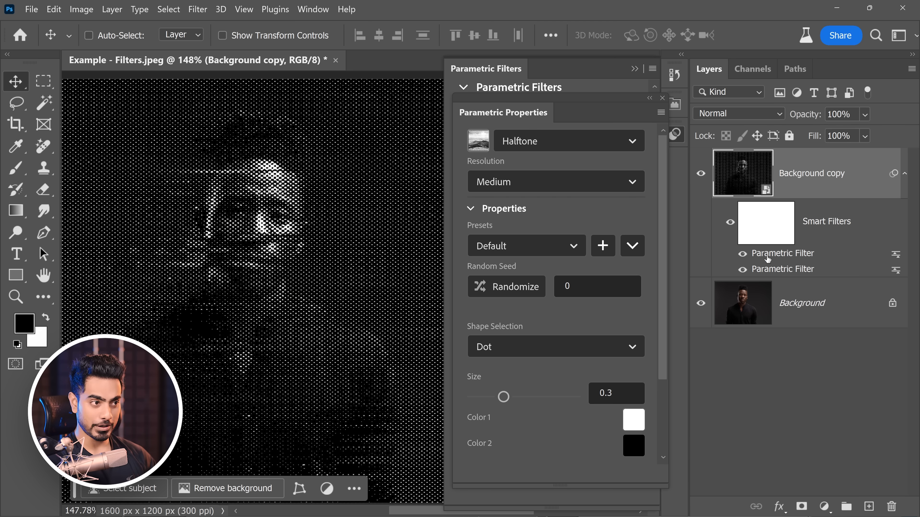
{"action": "mouse_move", "coordinate": [240, 336]}
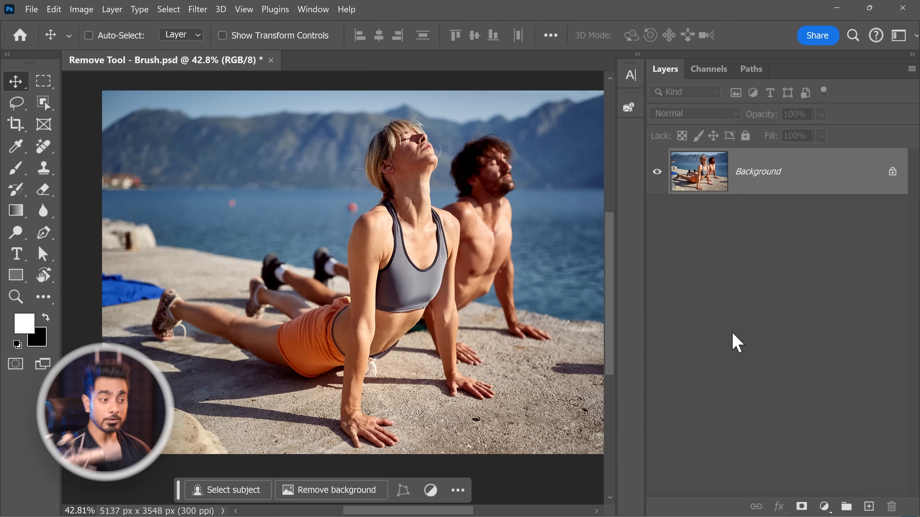
Step: Add an empty Layer 1 and brush the Remove Tool over the lower-left rock edge
{"action": "left_click", "coordinate": [869, 506]}
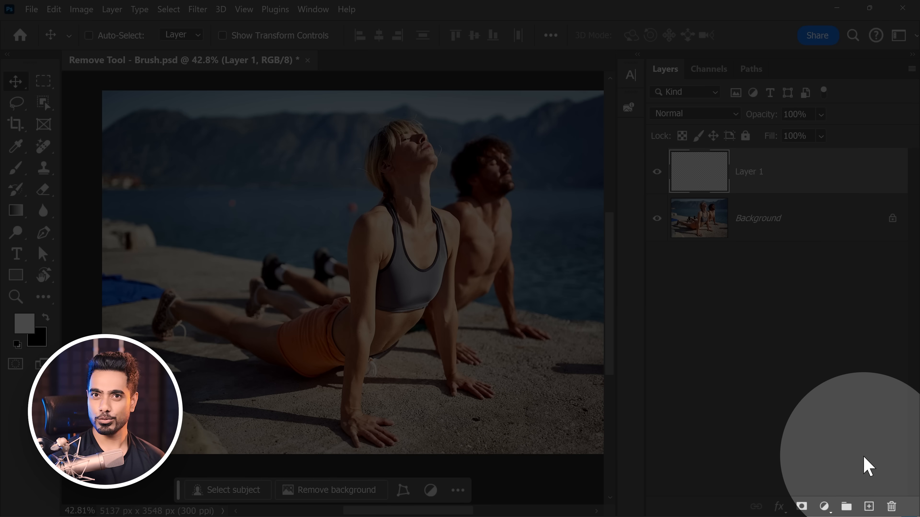
{"action": "left_click", "coordinate": [43, 147]}
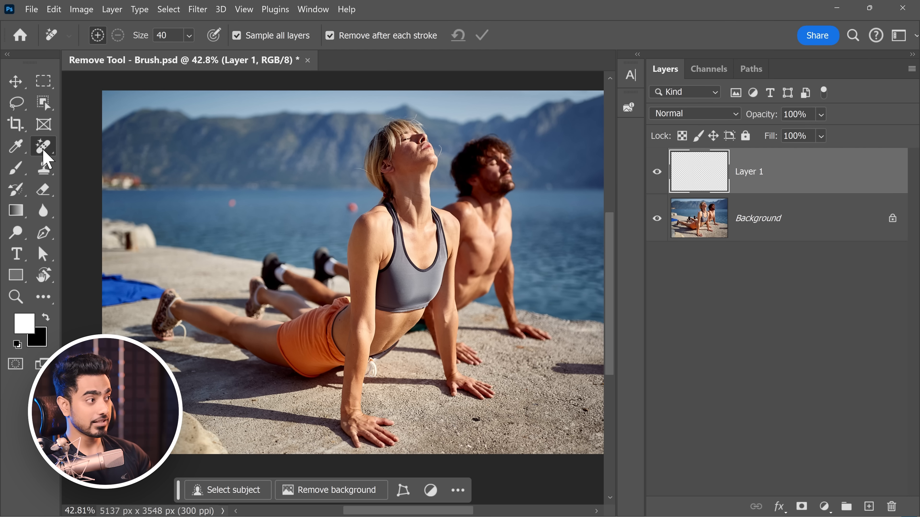
{"action": "mouse_move", "coordinate": [242, 73]}
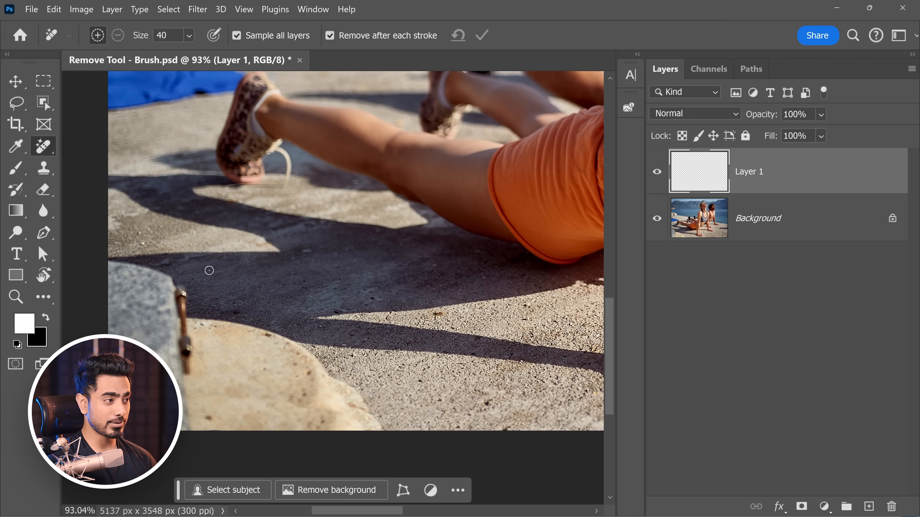
{"action": "left_click_drag", "start_coordinate": [209, 270], "coordinate": [166, 278]}
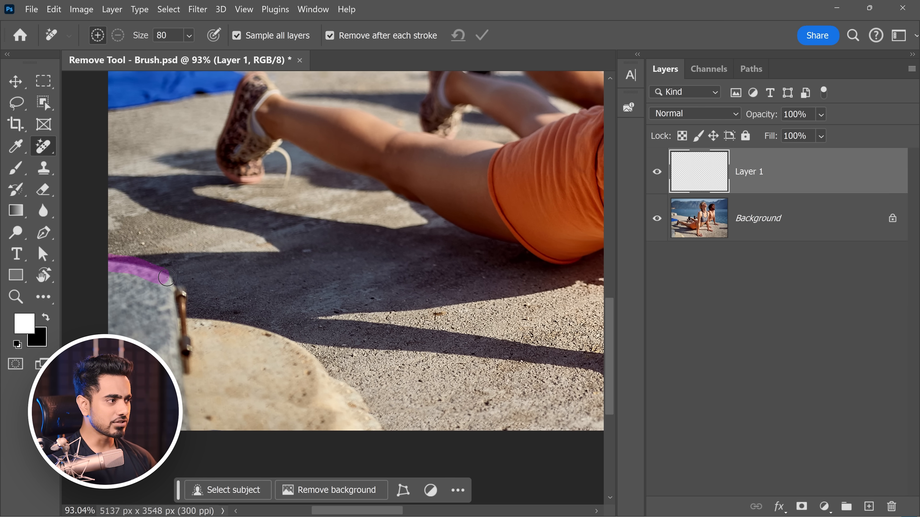
{"action": "left_click_drag", "start_coordinate": [167, 277], "coordinate": [211, 331]}
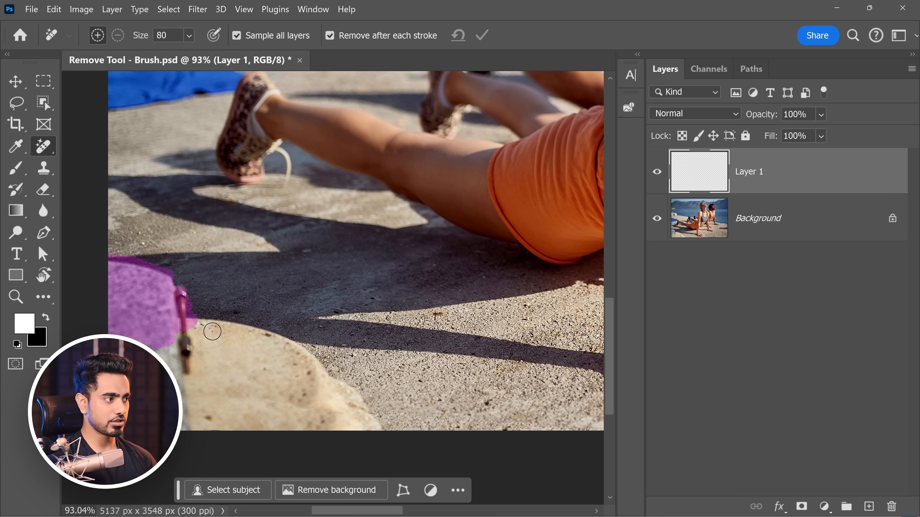
{"action": "left_click_drag", "start_coordinate": [212, 332], "coordinate": [264, 373]}
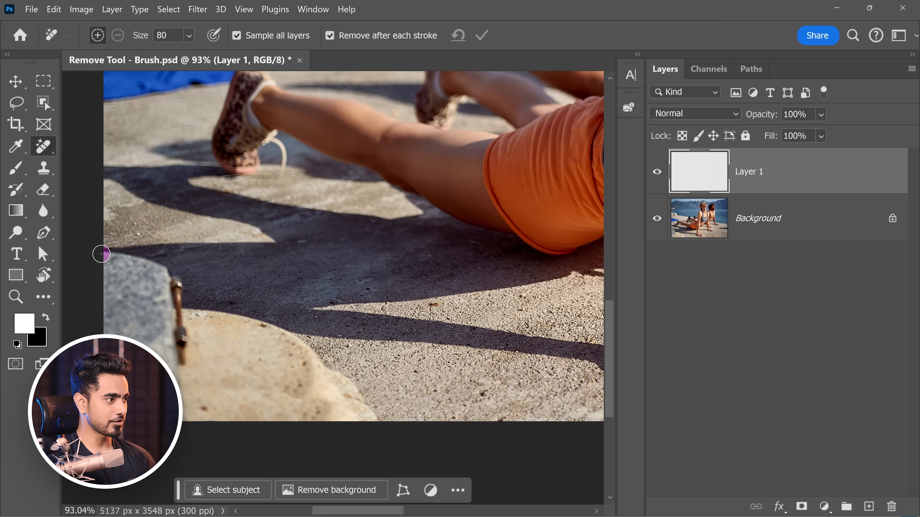
Step: Brush again along the pale rock's curved edge and the blurred rock near the shoreline
{"action": "left_click_drag", "start_coordinate": [101, 254], "coordinate": [189, 307]}
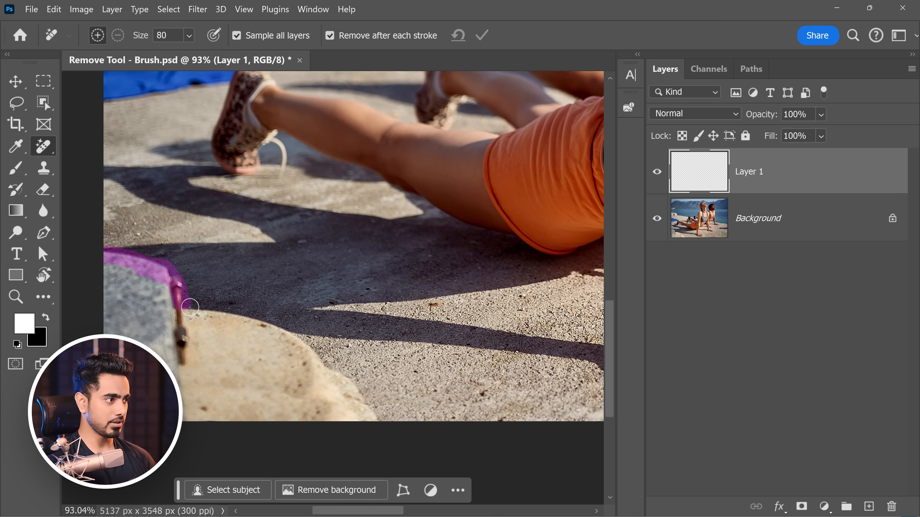
{"action": "left_click_drag", "start_coordinate": [188, 305], "coordinate": [360, 432]}
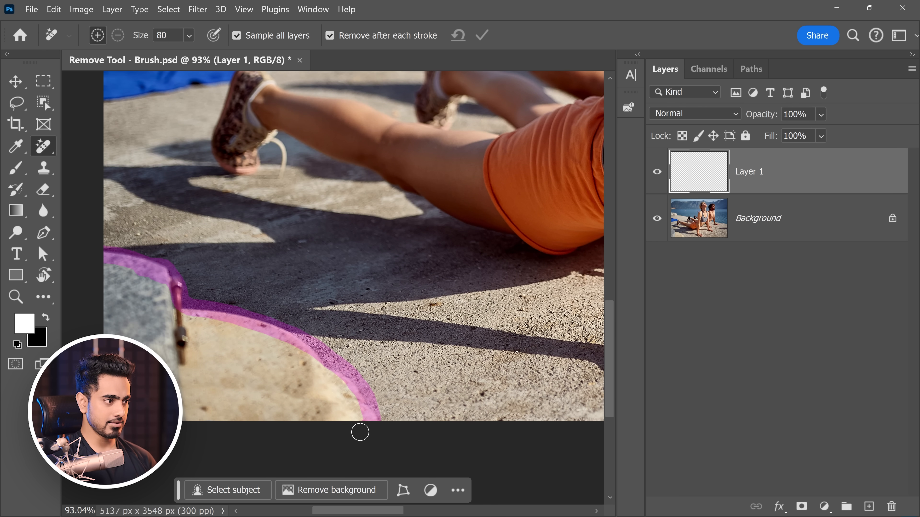
{"action": "mouse_move", "coordinate": [102, 285]}
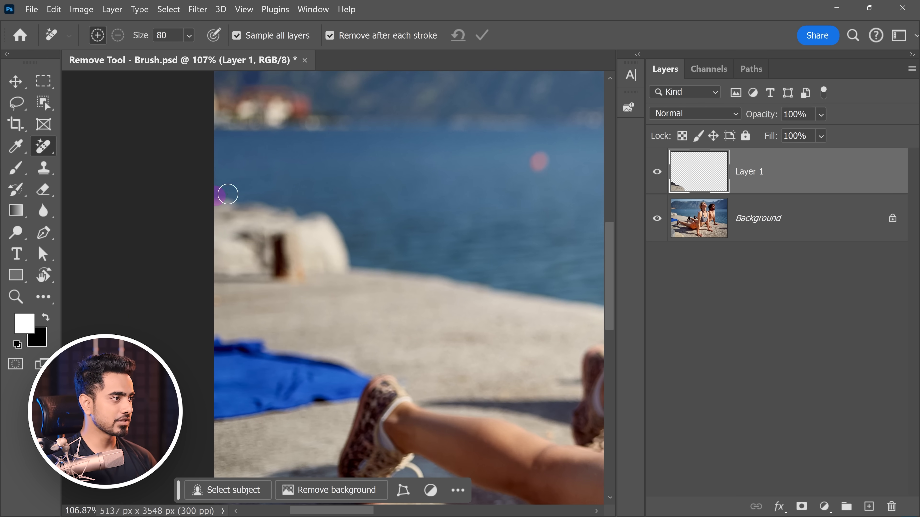
{"action": "left_click_drag", "start_coordinate": [229, 193], "coordinate": [222, 282]}
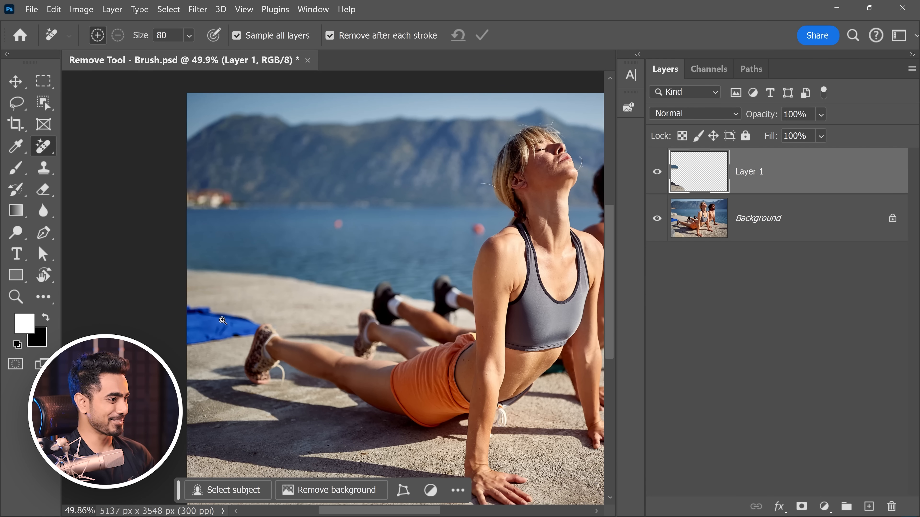
Step: With Remove after each stroke off, paint over the blue towel and apply its removal
{"action": "left_click", "coordinate": [97, 35]}
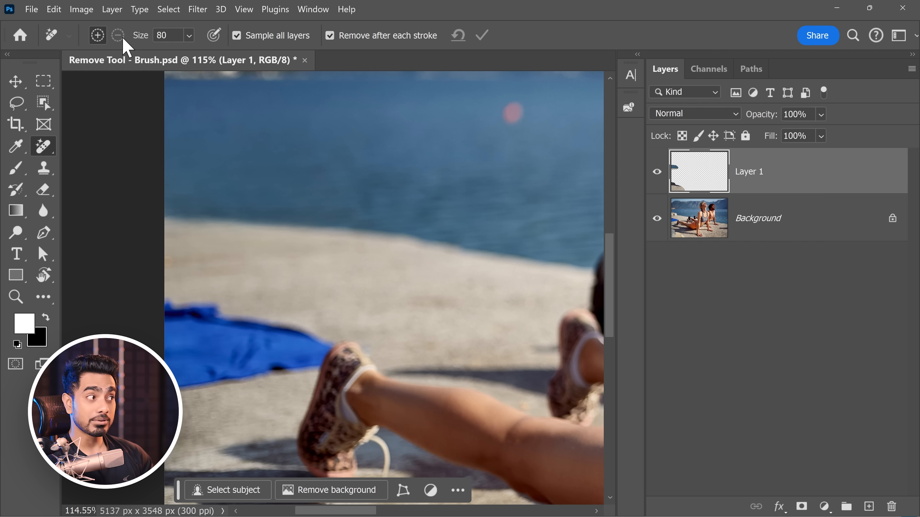
{"action": "mouse_move", "coordinate": [337, 46]}
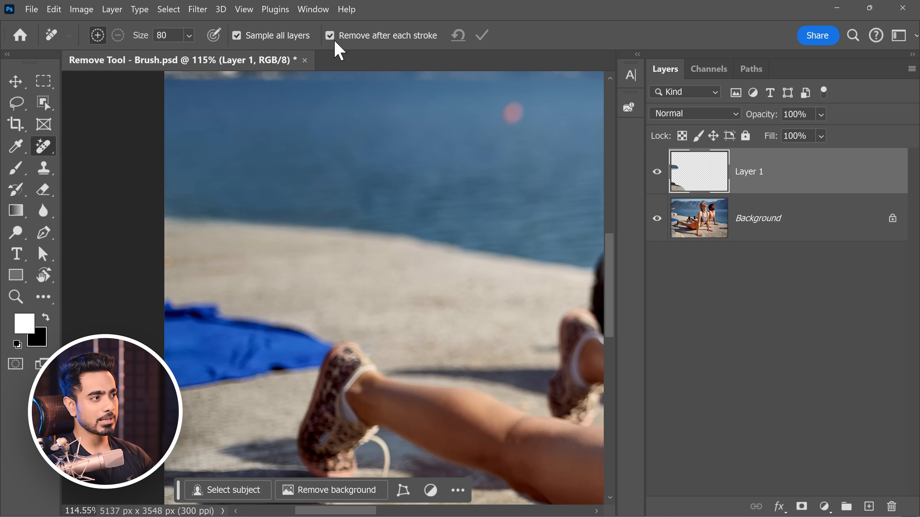
{"action": "left_click", "coordinate": [330, 35]}
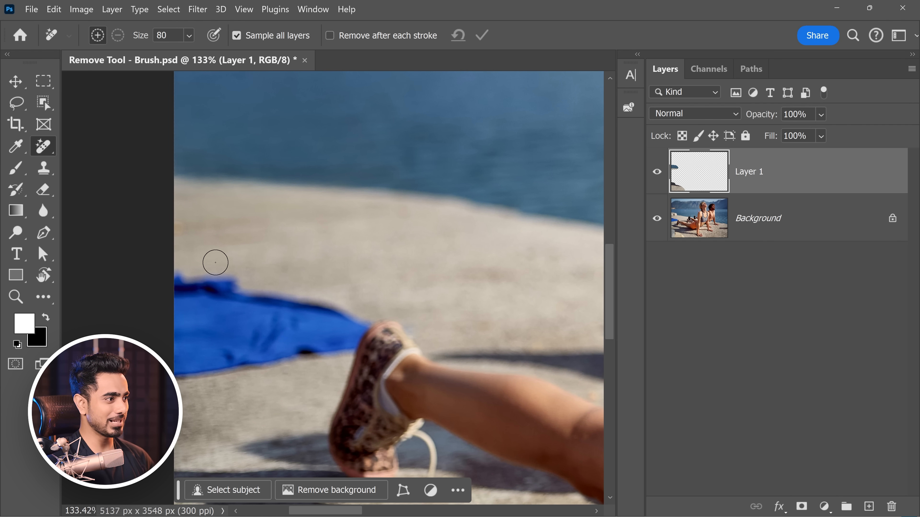
{"action": "left_click_drag", "start_coordinate": [215, 262], "coordinate": [367, 327]}
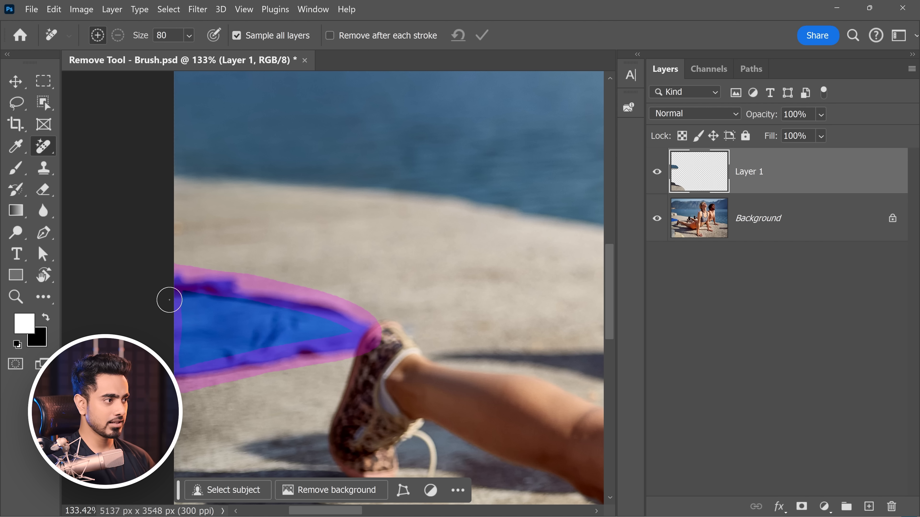
{"action": "left_click_drag", "start_coordinate": [170, 300], "coordinate": [230, 346]}
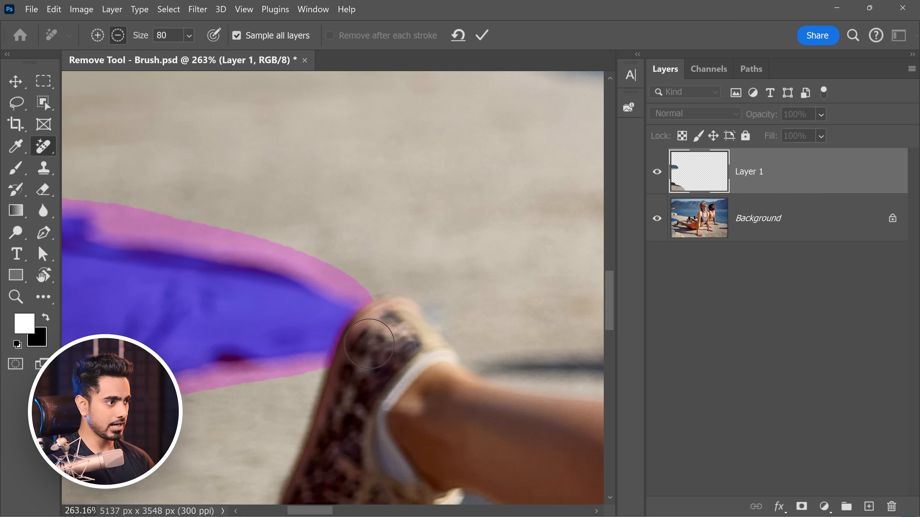
{"action": "left_click", "coordinate": [482, 35]}
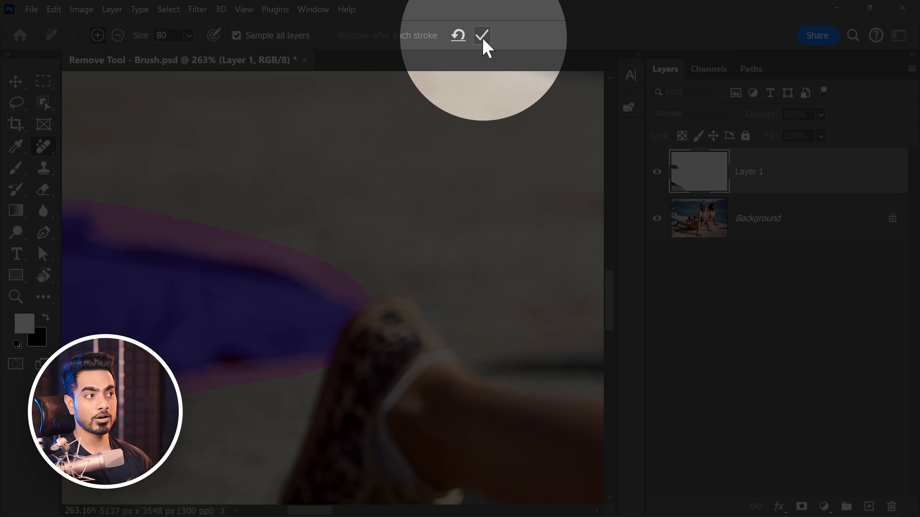
{"action": "left_click", "coordinate": [481, 35]}
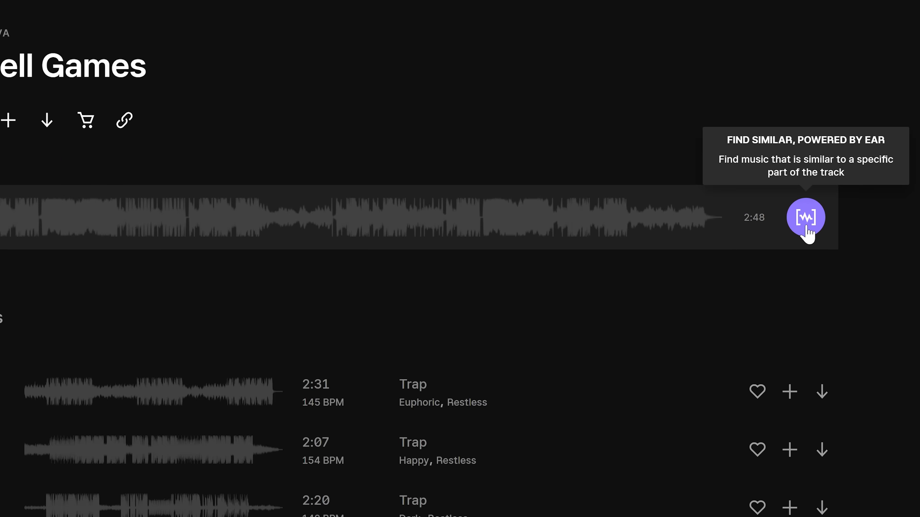
Step: Find tracks similar to Shell Games, browse Soundmatch picks, and go to the Music catalogue
{"action": "left_click", "coordinate": [805, 217]}
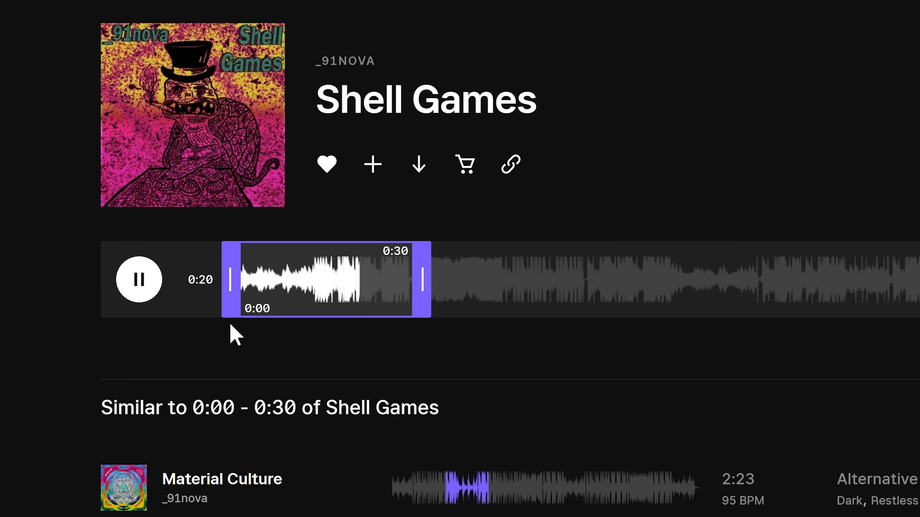
{"action": "scroll", "scroll_direction": "down", "scroll_amount": 3}
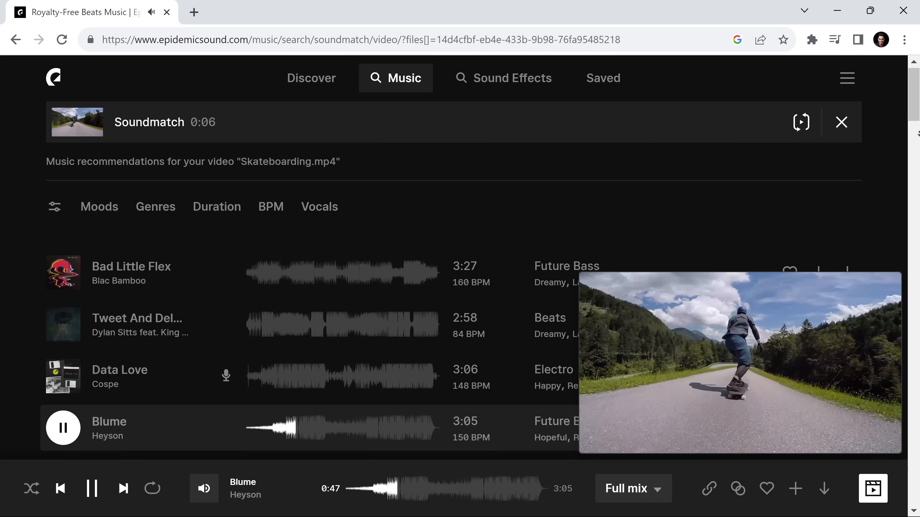
{"action": "scroll", "scroll_direction": "down", "scroll_amount": 3}
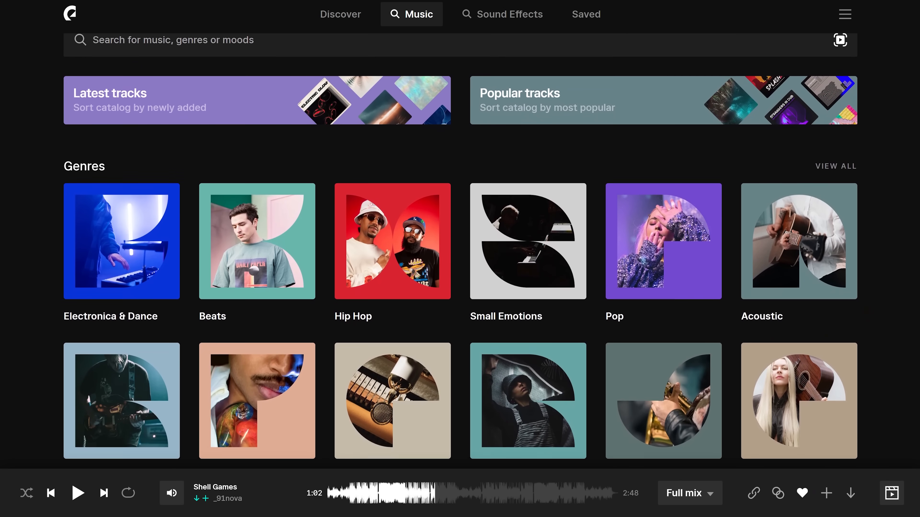
{"action": "left_click", "coordinate": [688, 493]}
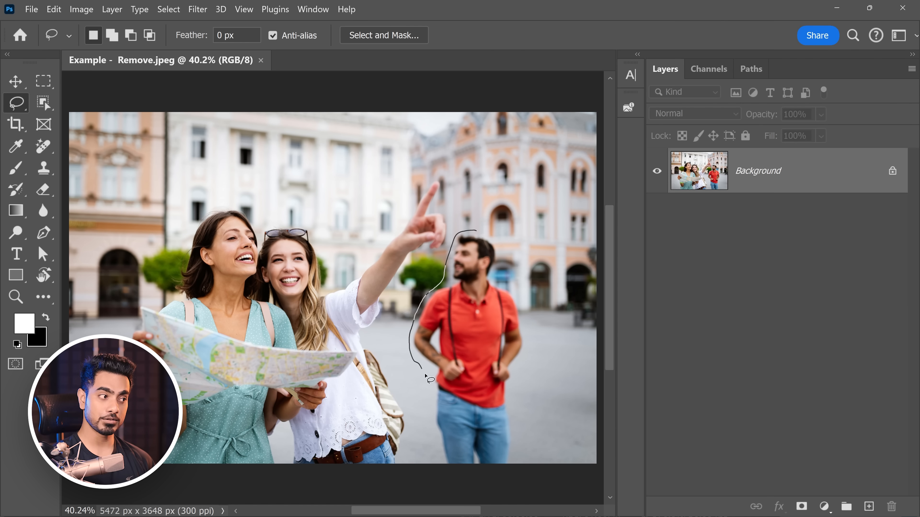
Step: Lasso the man in the red shirt and remove him with an empty-prompt Generative Fill
{"action": "left_click_drag", "start_coordinate": [430, 379], "coordinate": [515, 470]}
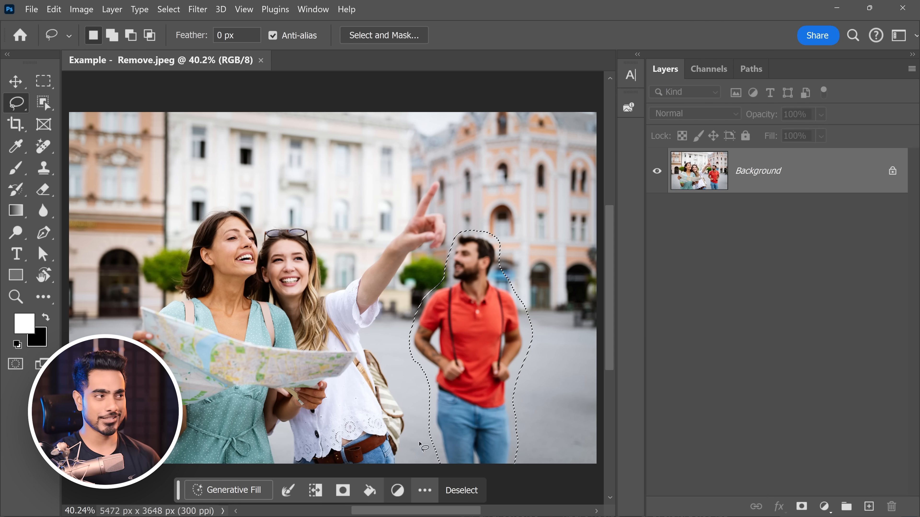
{"action": "left_click", "coordinate": [312, 9]}
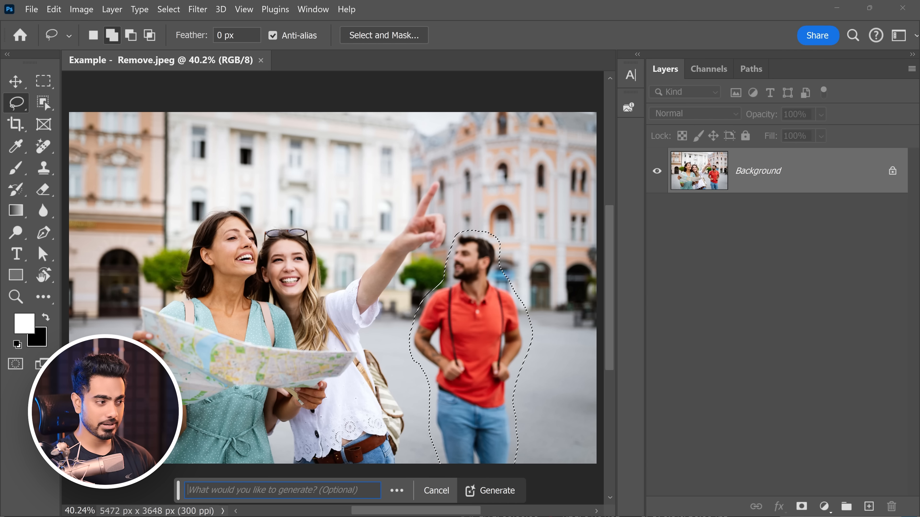
{"action": "left_click", "coordinate": [499, 491]}
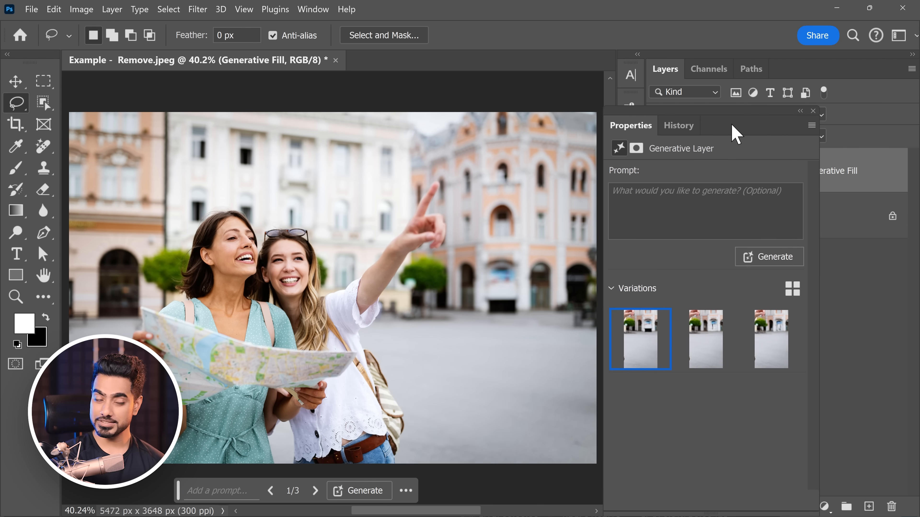
{"action": "left_click", "coordinate": [776, 339]}
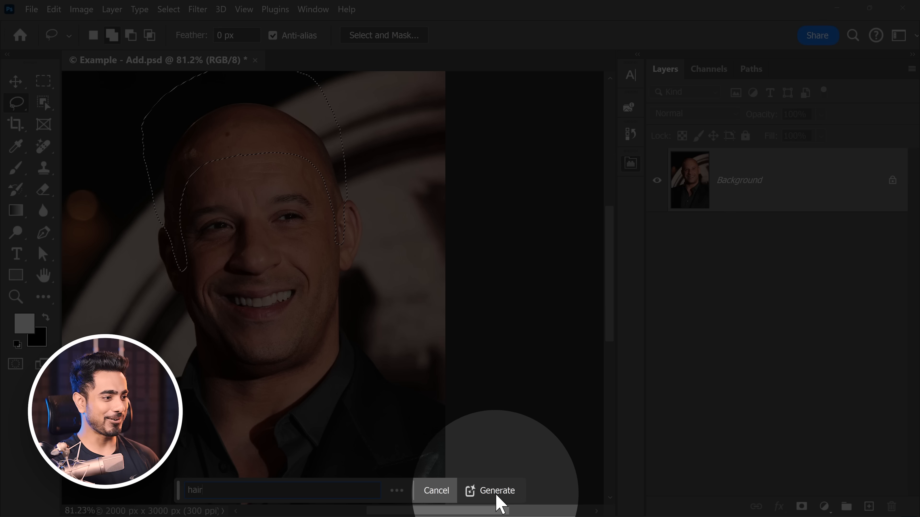
Step: Generate 'hair' on the bald man's head and choose the second variation
{"action": "left_click", "coordinate": [497, 491]}
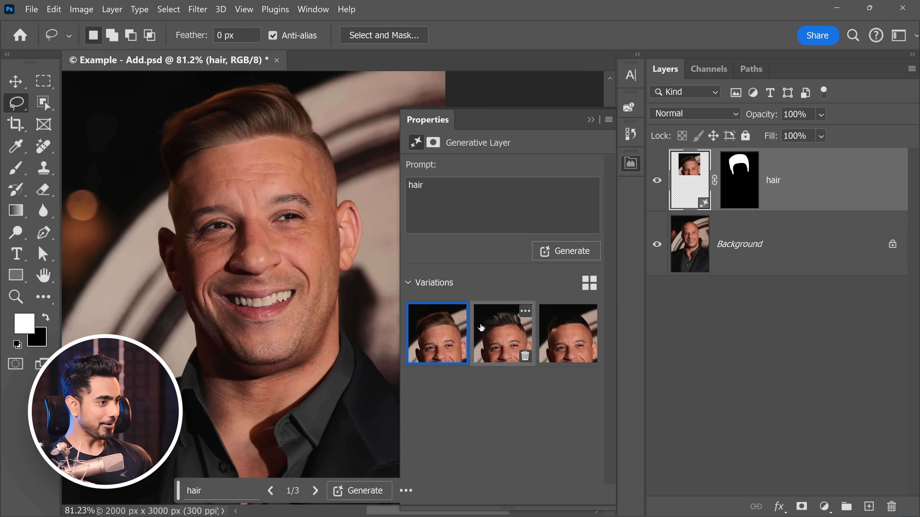
{"action": "left_click", "coordinate": [502, 334]}
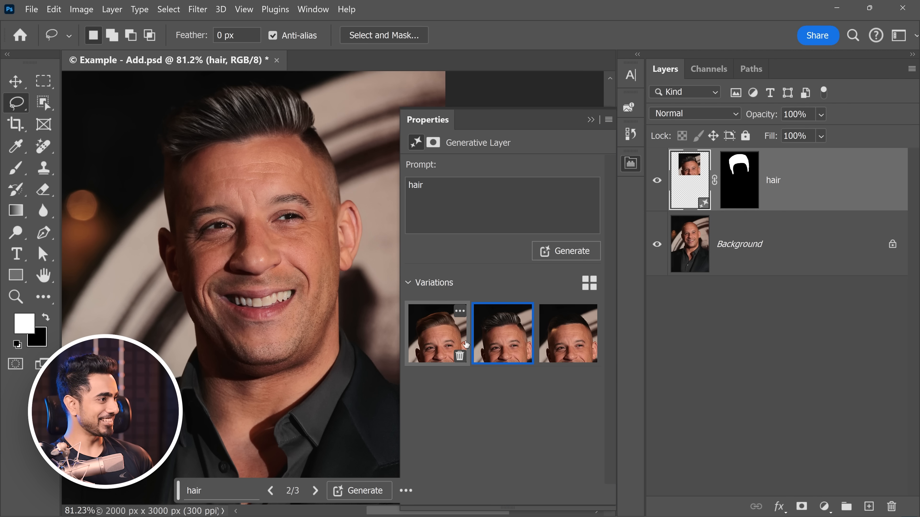
{"action": "left_click", "coordinate": [437, 334]}
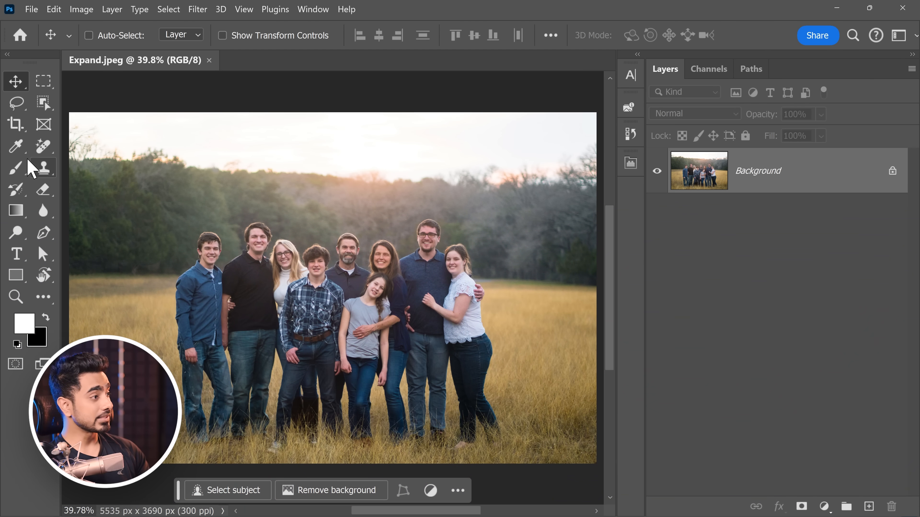
Step: Switch to the Crop tool on the family photo with Generative Expand as the fill
{"action": "left_click", "coordinate": [16, 124]}
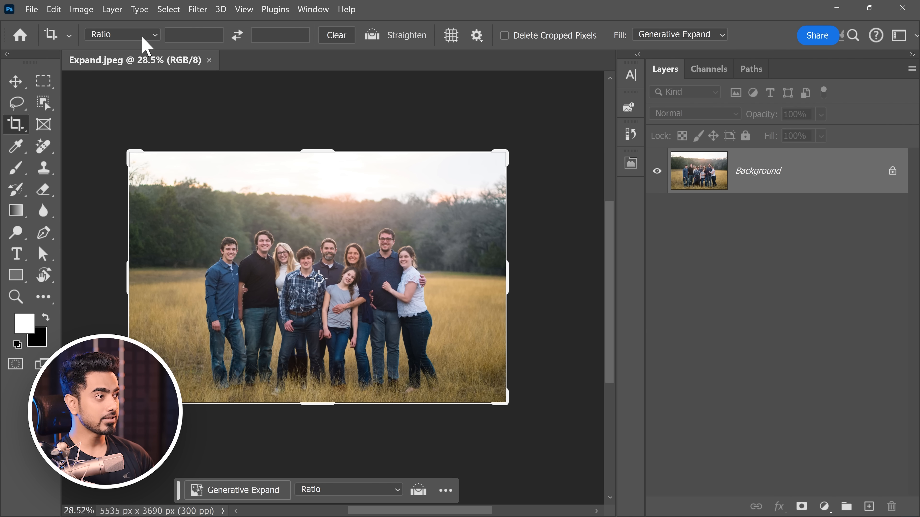
Step: Set a 16:9 crop ratio, flip it to a tall 9:16 frame, and start Generative Expand
{"action": "left_click", "coordinate": [122, 34]}
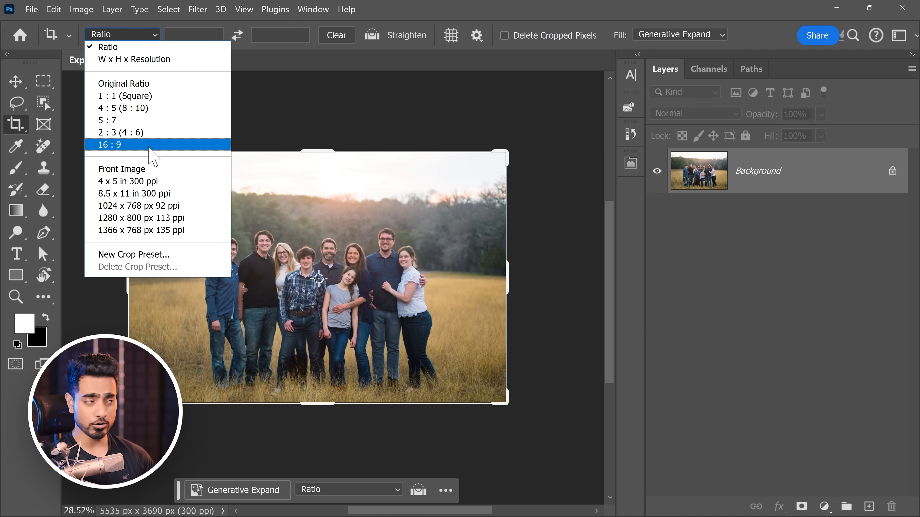
{"action": "left_click", "coordinate": [103, 145]}
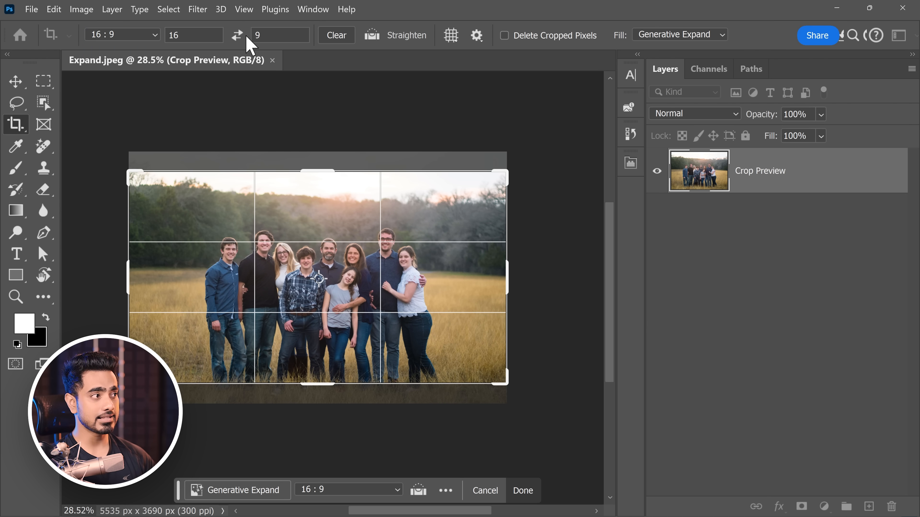
{"action": "left_click", "coordinate": [237, 35]}
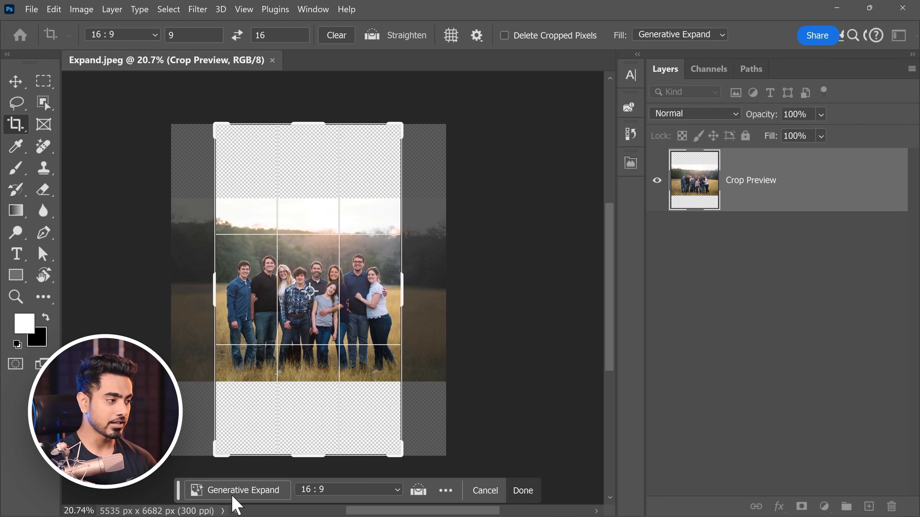
{"action": "left_click", "coordinate": [237, 490]}
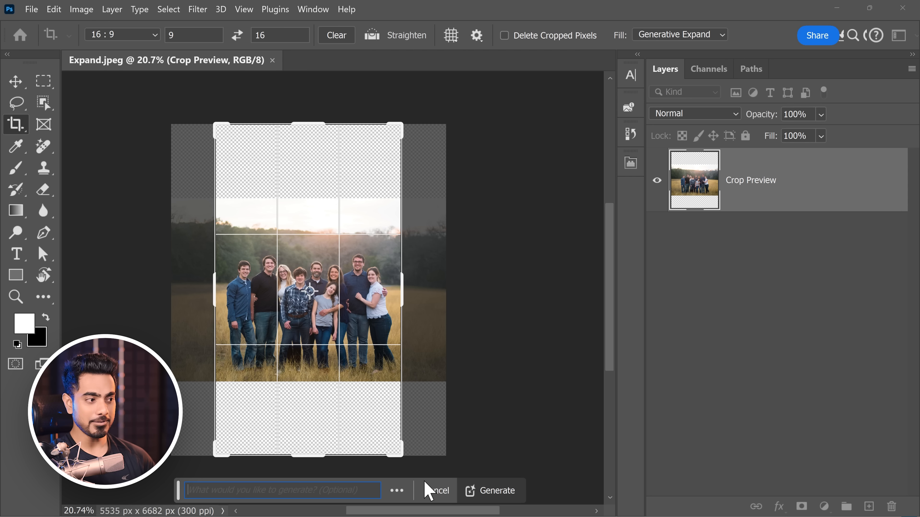
Step: Fill the expanded canvas with Generative Expand and generate the new sky and grass
{"action": "left_click", "coordinate": [679, 34]}
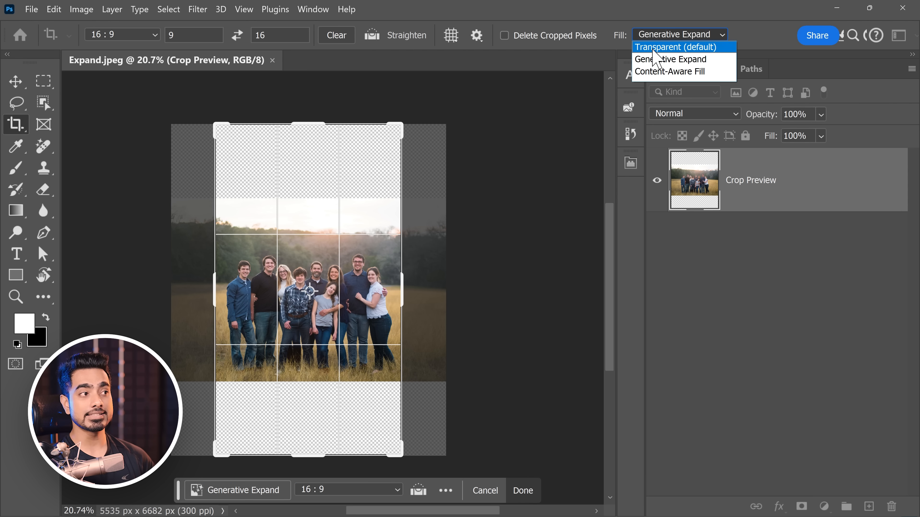
{"action": "left_click", "coordinate": [680, 47]}
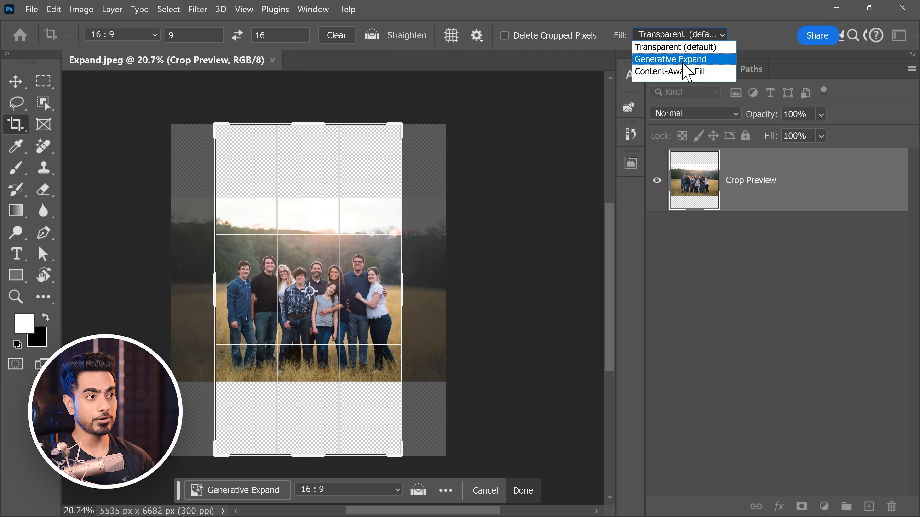
{"action": "left_click", "coordinate": [669, 58]}
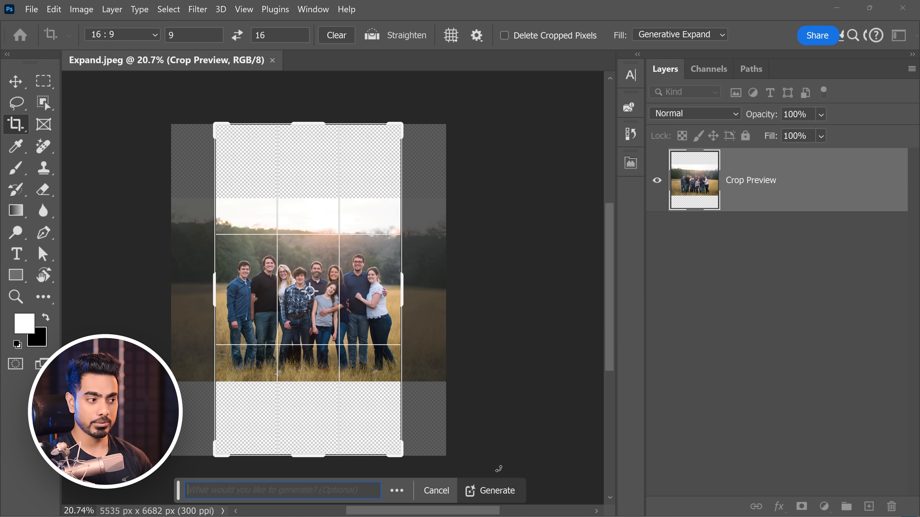
{"action": "left_click", "coordinate": [498, 491]}
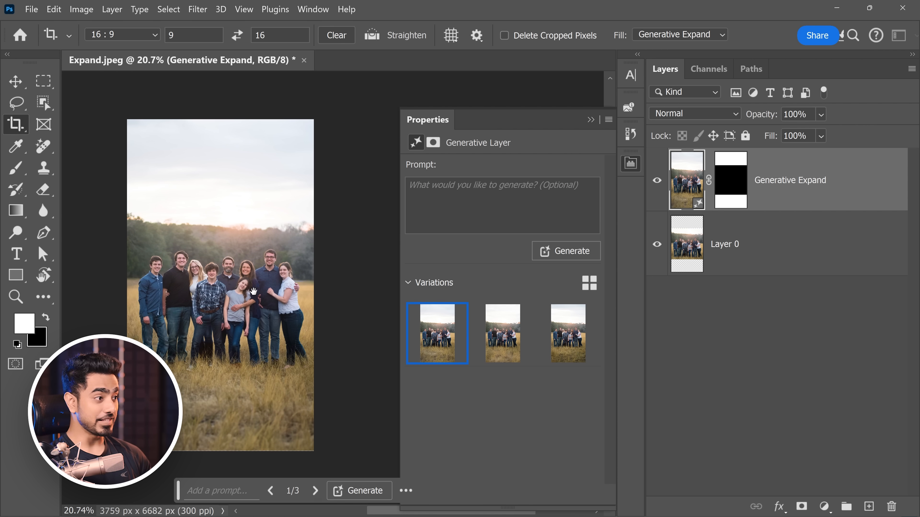
Step: Preview the other generated variations in the Properties panel
{"action": "left_click", "coordinate": [567, 334]}
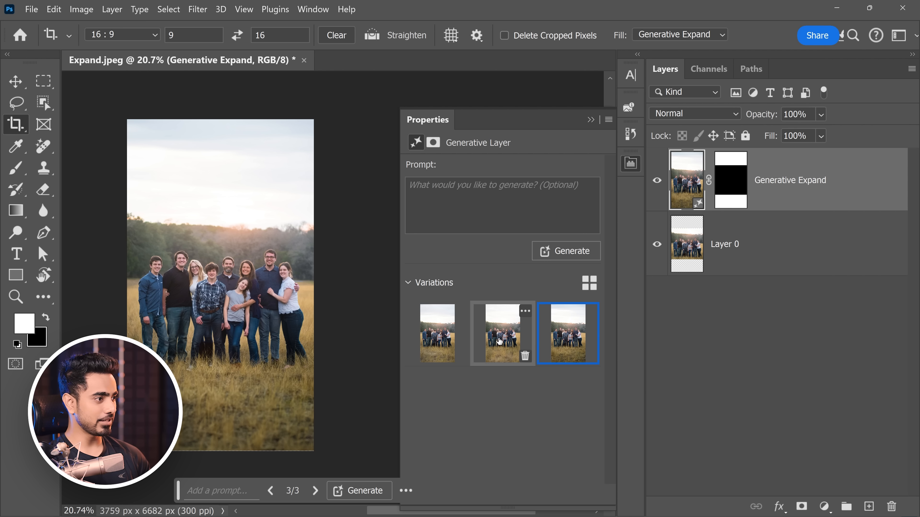
{"action": "left_click", "coordinate": [502, 334]}
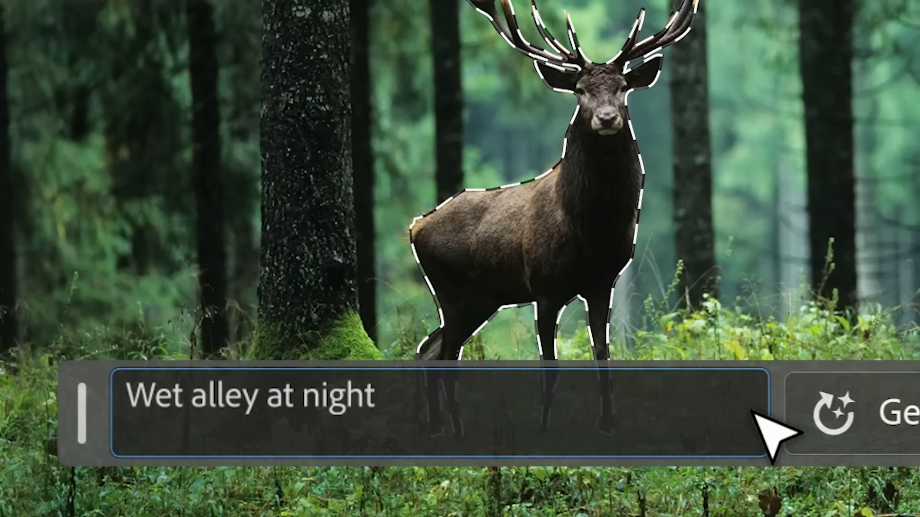
Step: Generate 'pastel rainbow' Generative Recolor variations of the portrait illustration
{"action": "left_click", "coordinate": [880, 410]}
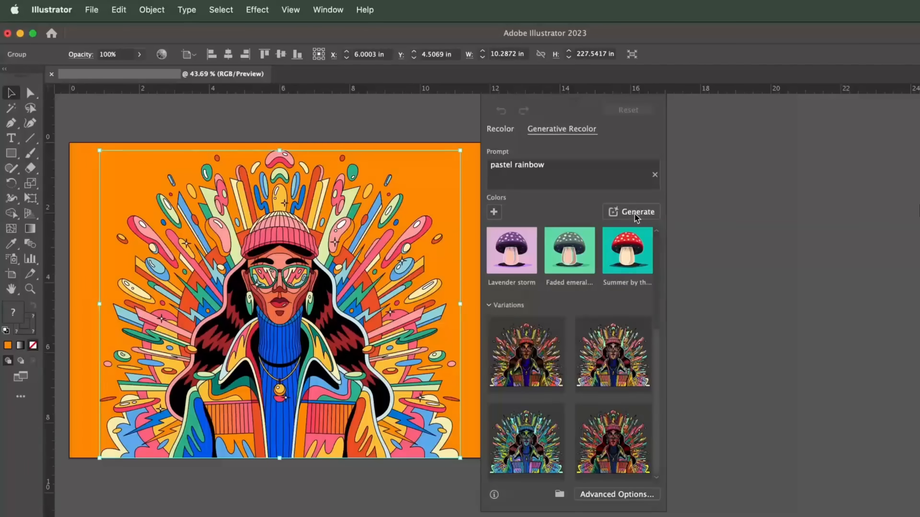
{"action": "left_click", "coordinate": [612, 441]}
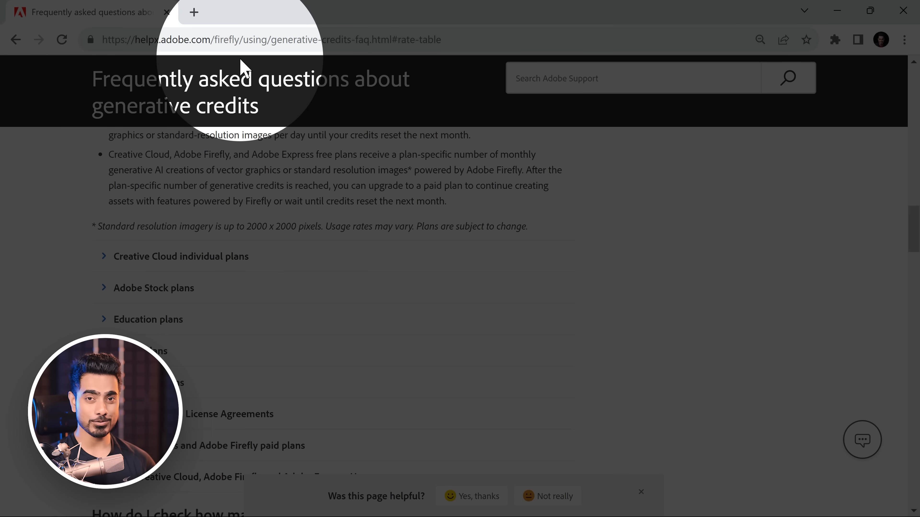
Step: Expand the Creative Cloud individual plans table of monthly generative credits
{"action": "left_click", "coordinate": [181, 256]}
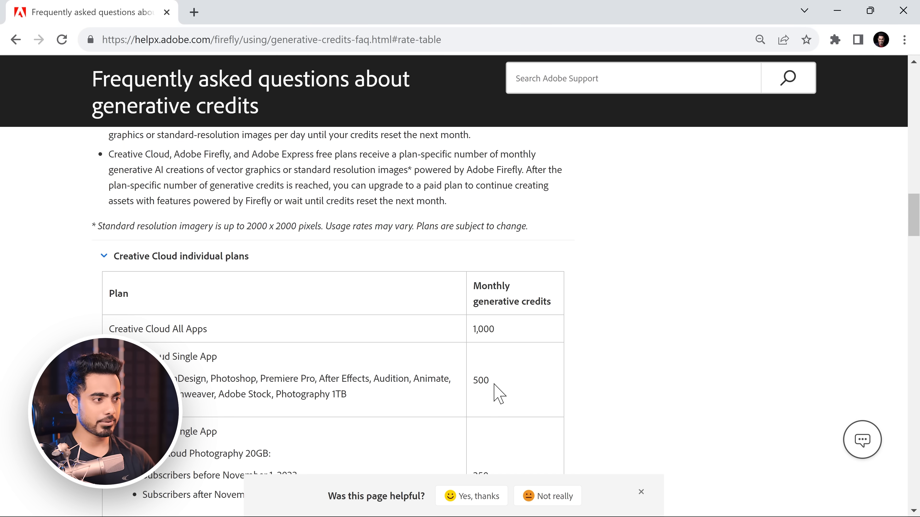
{"action": "scroll", "scroll_direction": "down", "scroll_amount": 3}
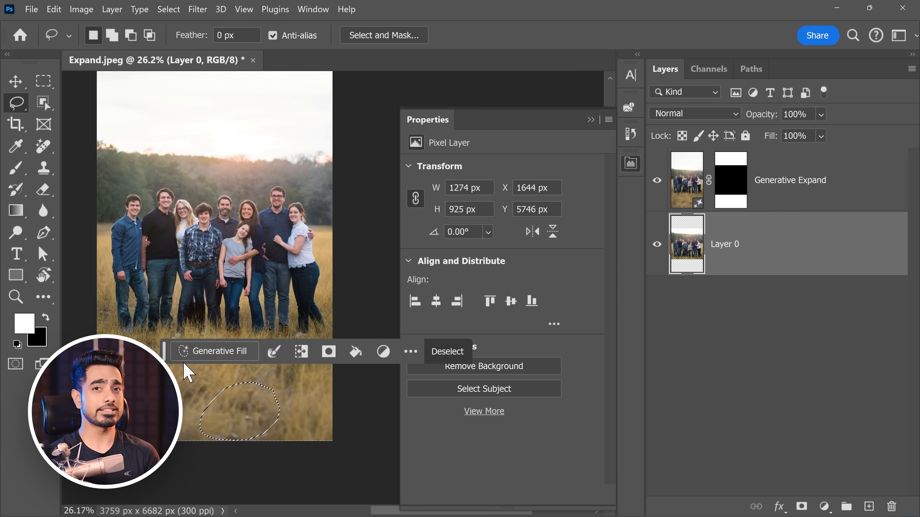
Step: Start Generative Fill on the lassoed grass patch below the family
{"action": "left_click", "coordinate": [400, 60]}
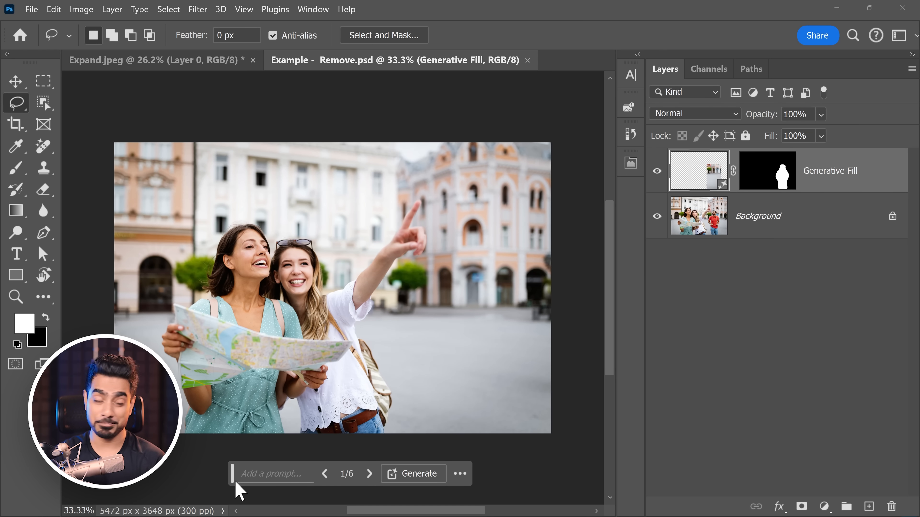
Step: Export a copy of the street photo and switch to the Test.jpg document
{"action": "left_click", "coordinate": [30, 10]}
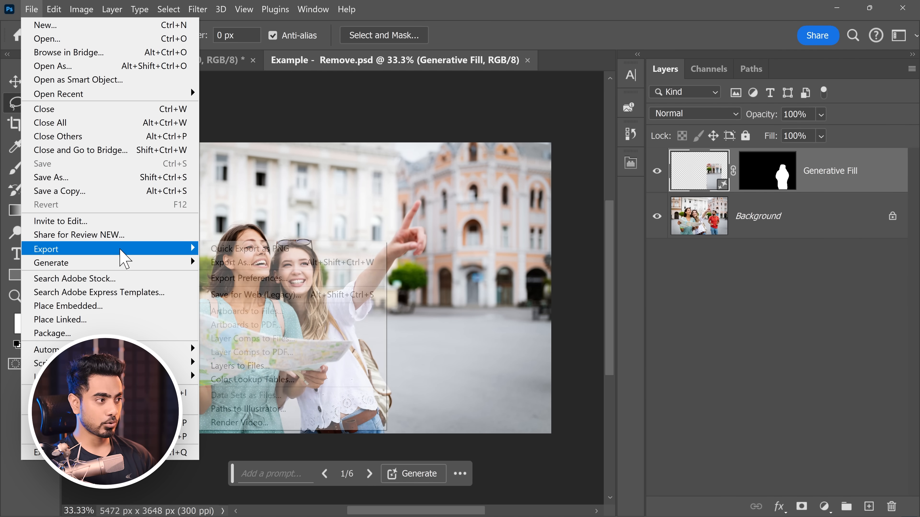
{"action": "left_click", "coordinate": [235, 262]}
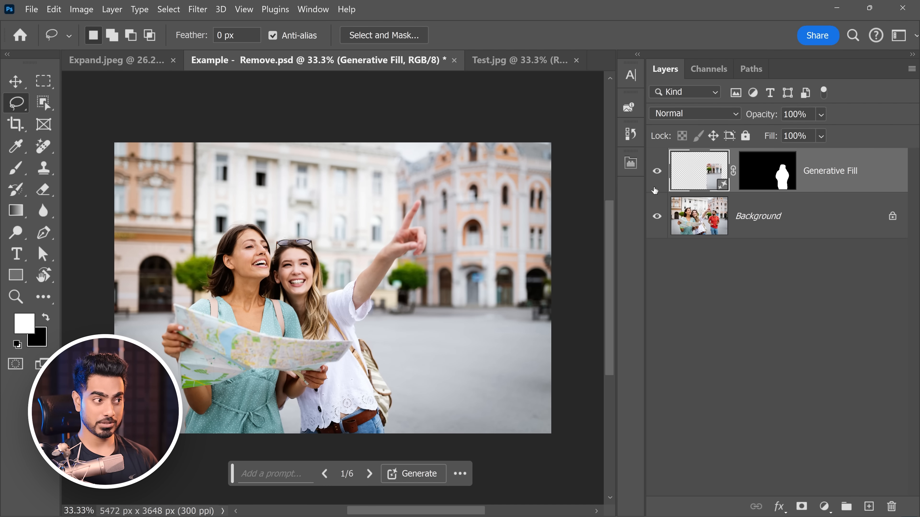
{"action": "left_click", "coordinate": [516, 60]}
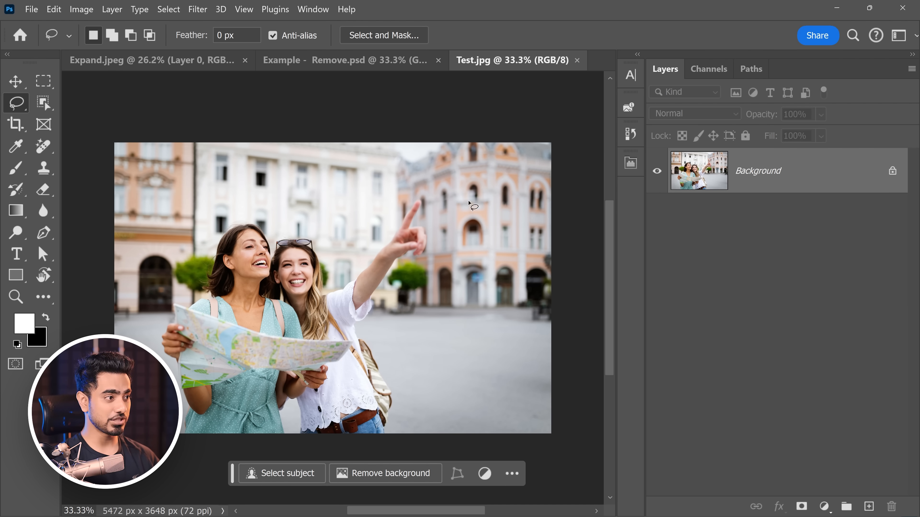
Step: Enable Content Credentials (Beta) for Test.jpg and preview its Adobe Firefly AI summary
{"action": "left_click", "coordinate": [313, 10]}
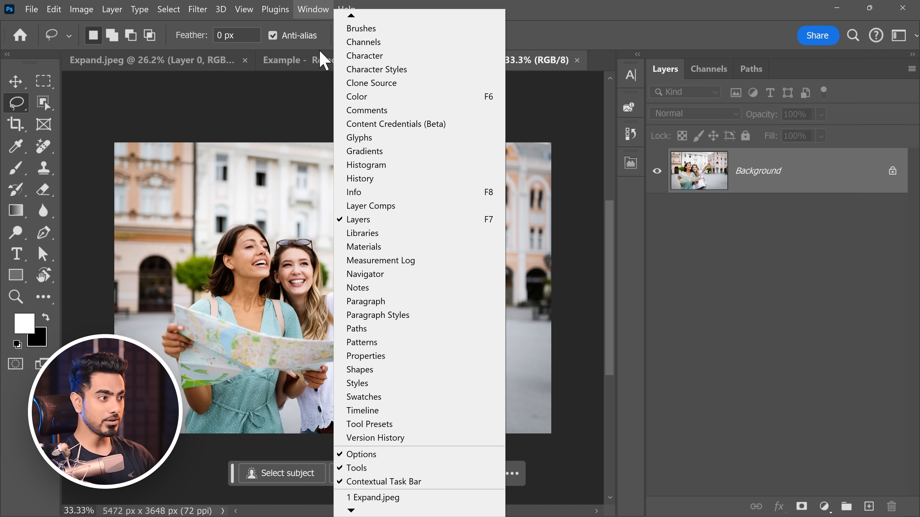
{"action": "left_click", "coordinate": [395, 124]}
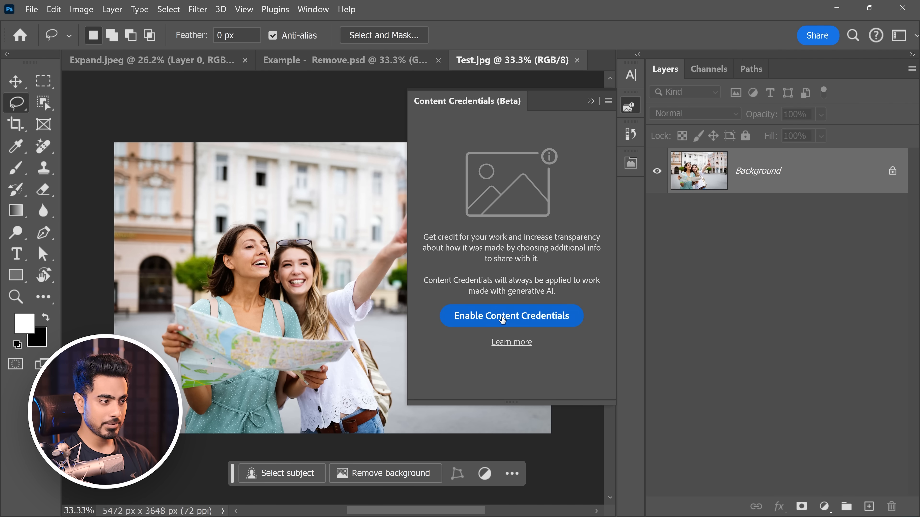
{"action": "left_click", "coordinate": [510, 315]}
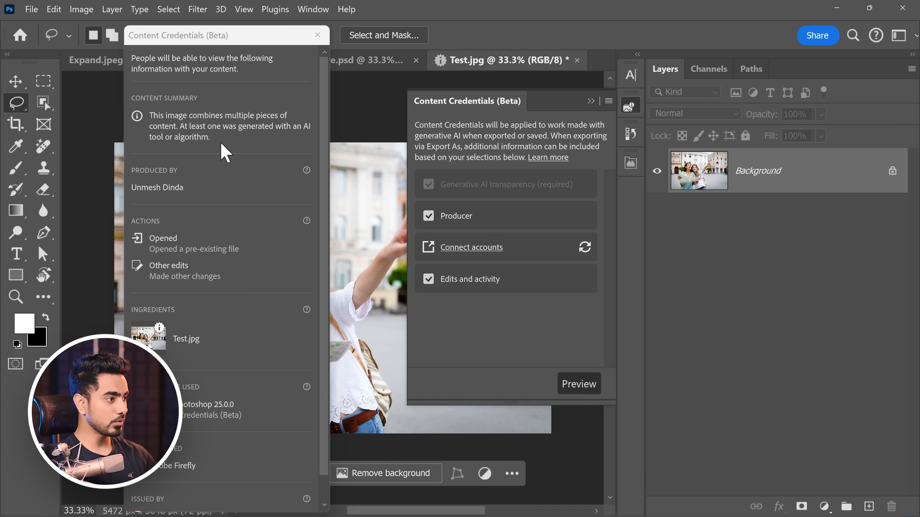
{"action": "scroll", "scroll_direction": "down", "scroll_amount": 3}
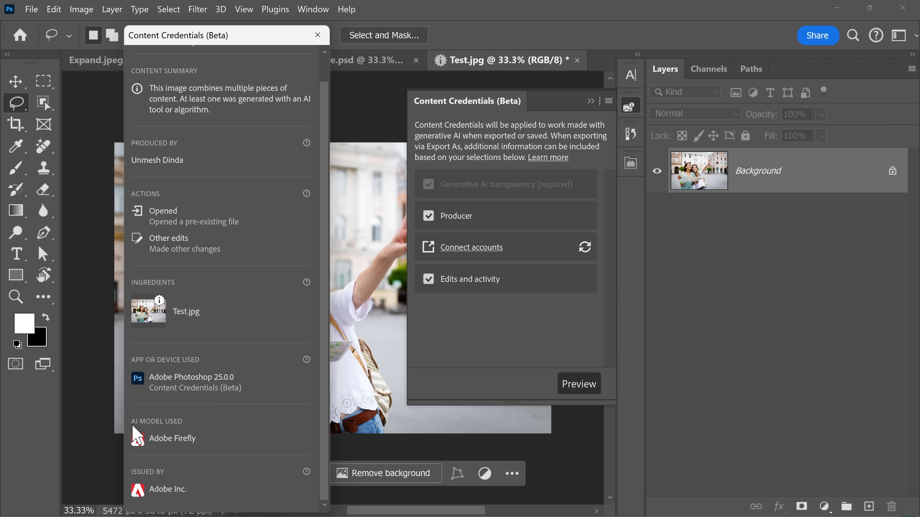
{"action": "mouse_move", "coordinate": [175, 456]}
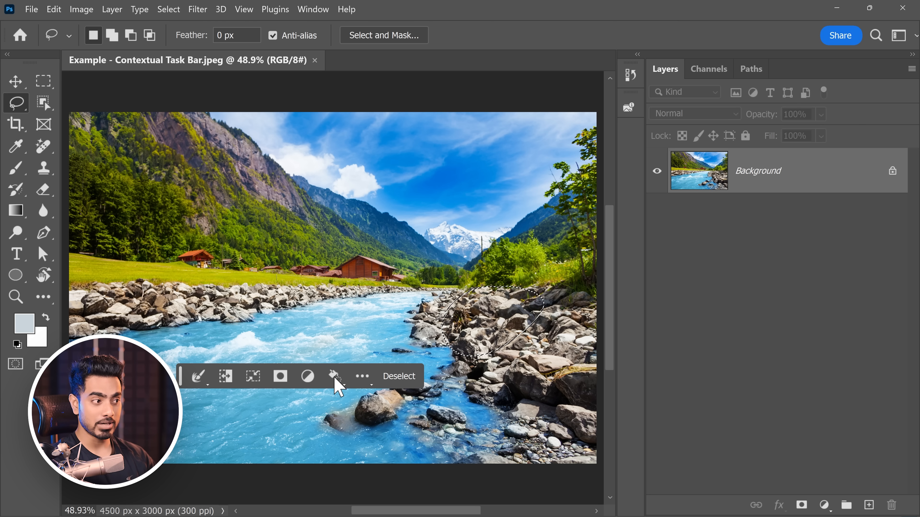
Step: Pin the contextual task bar's position, deselect, and confirm it stays pinned
{"action": "left_click", "coordinate": [362, 376]}
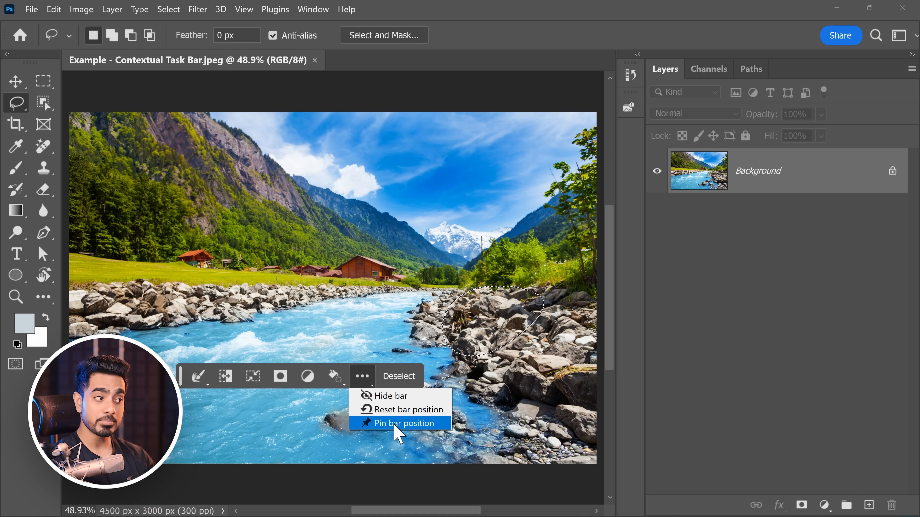
{"action": "left_click", "coordinate": [400, 423]}
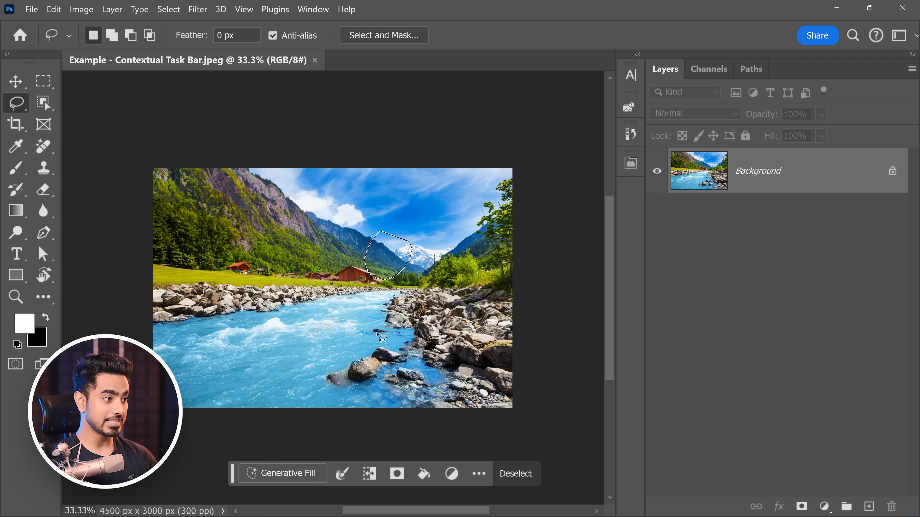
{"action": "left_click", "coordinate": [515, 473]}
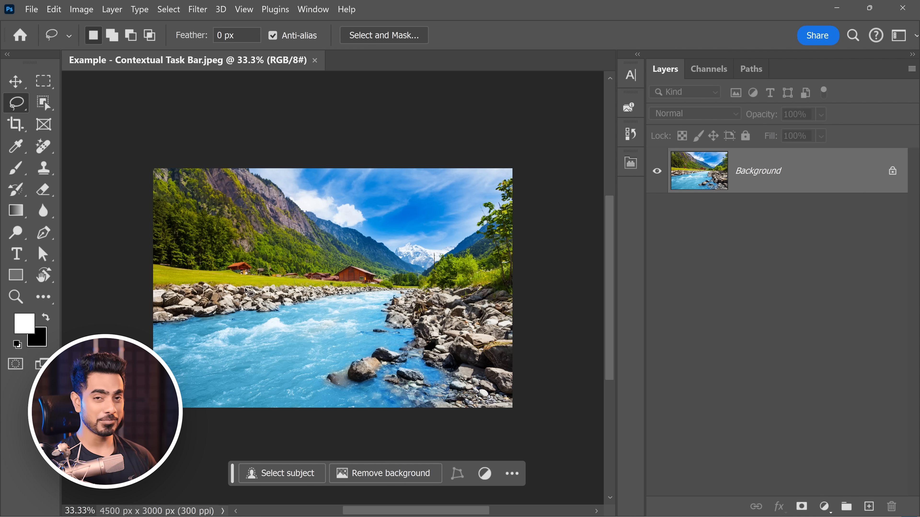
{"action": "mouse_move", "coordinate": [491, 434]}
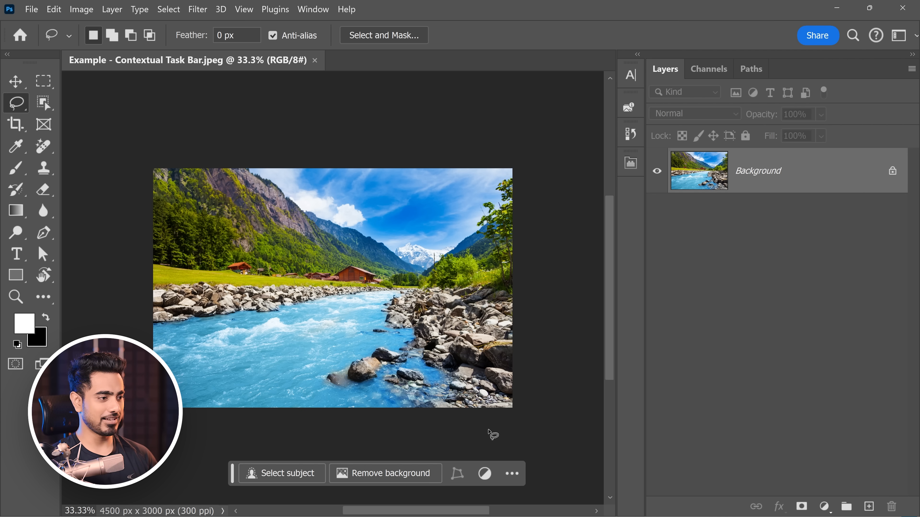
{"action": "left_click", "coordinate": [511, 473]}
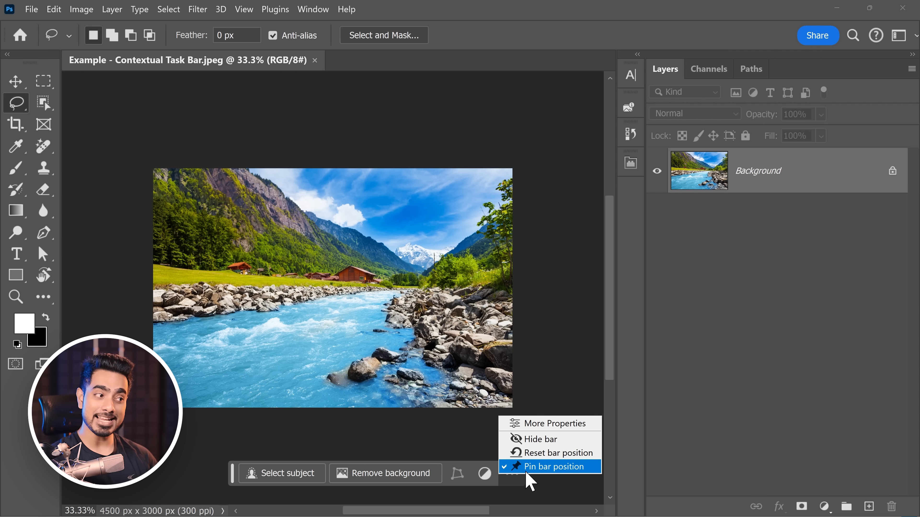